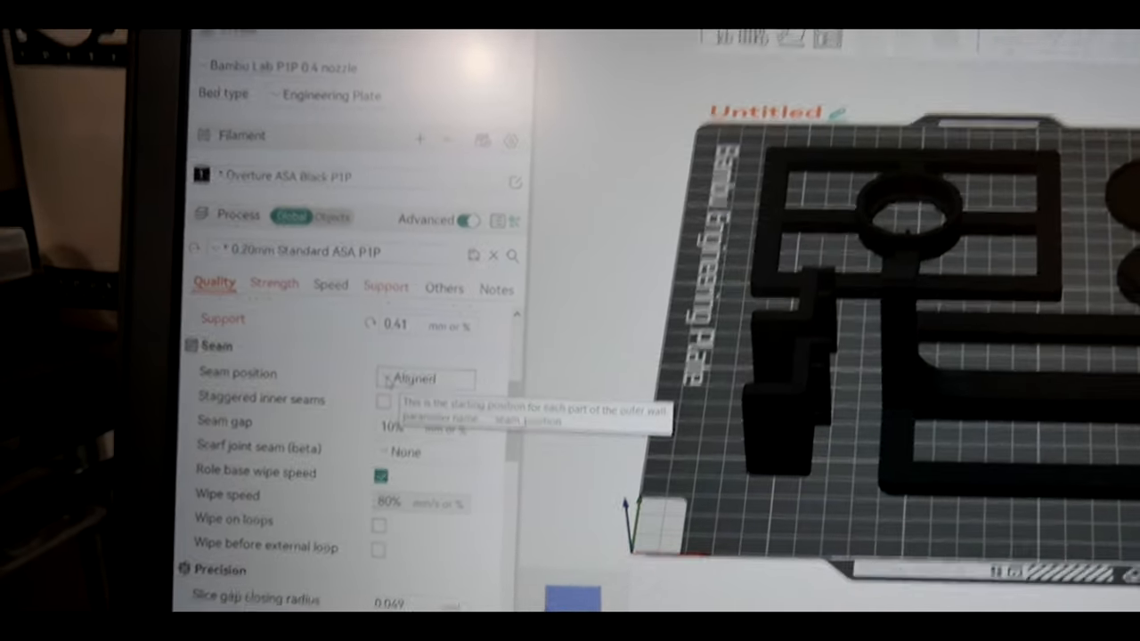
# Open the Overture ASA Black P1P filament settings and bring up the Printables scarf seam guide.
pyautogui.click(426, 378)
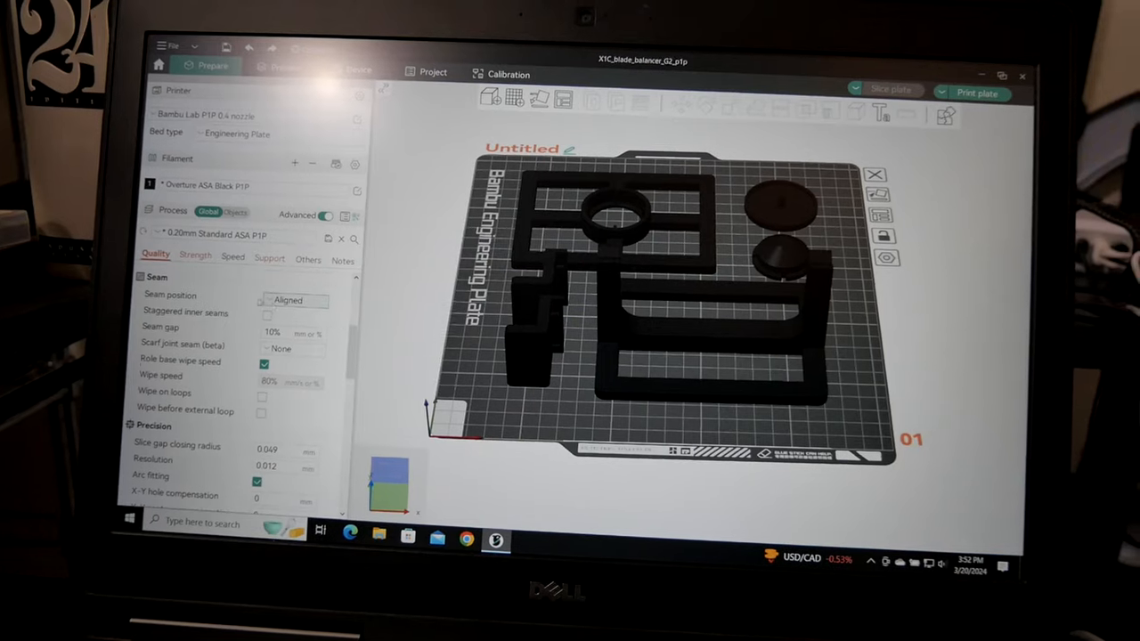
pyautogui.click(294, 294)
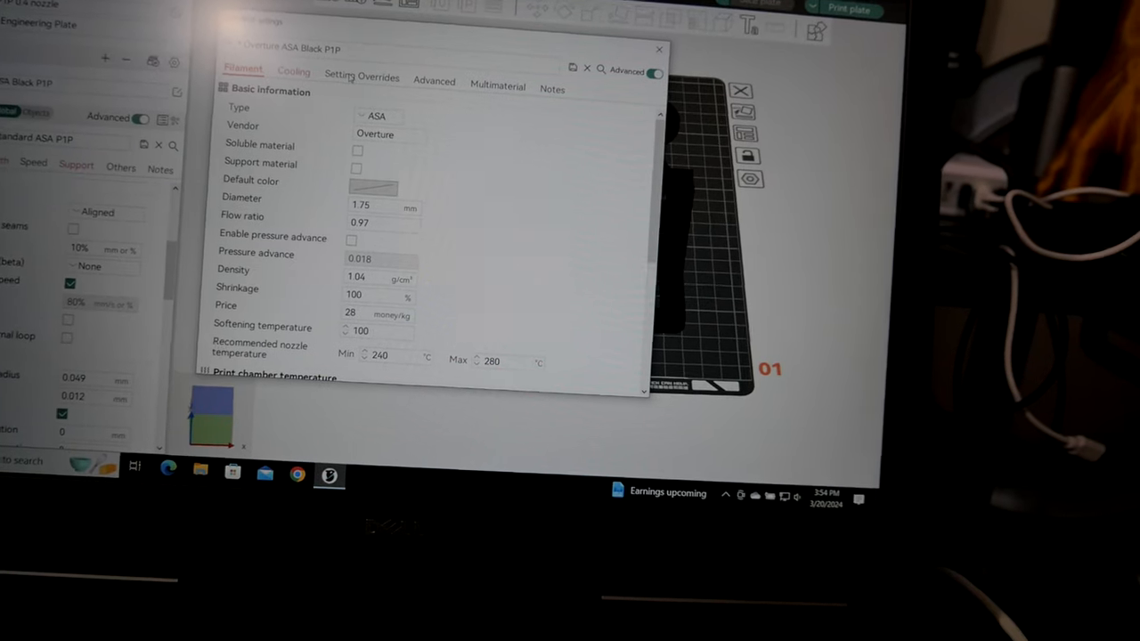
pyautogui.click(362, 77)
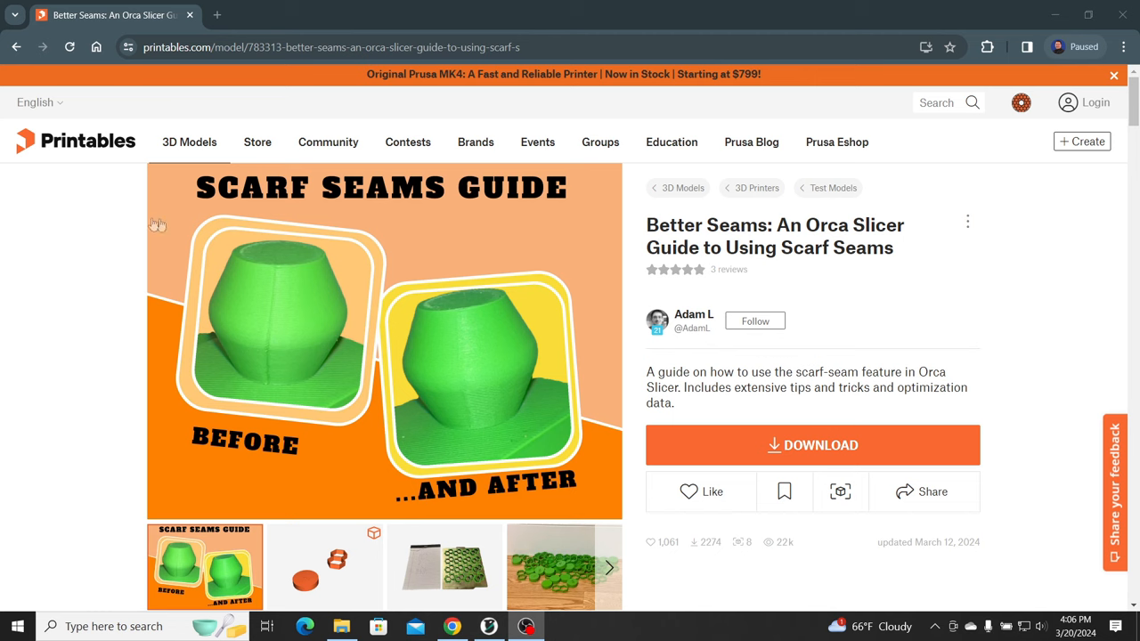
pyautogui.moveTo(626, 283)
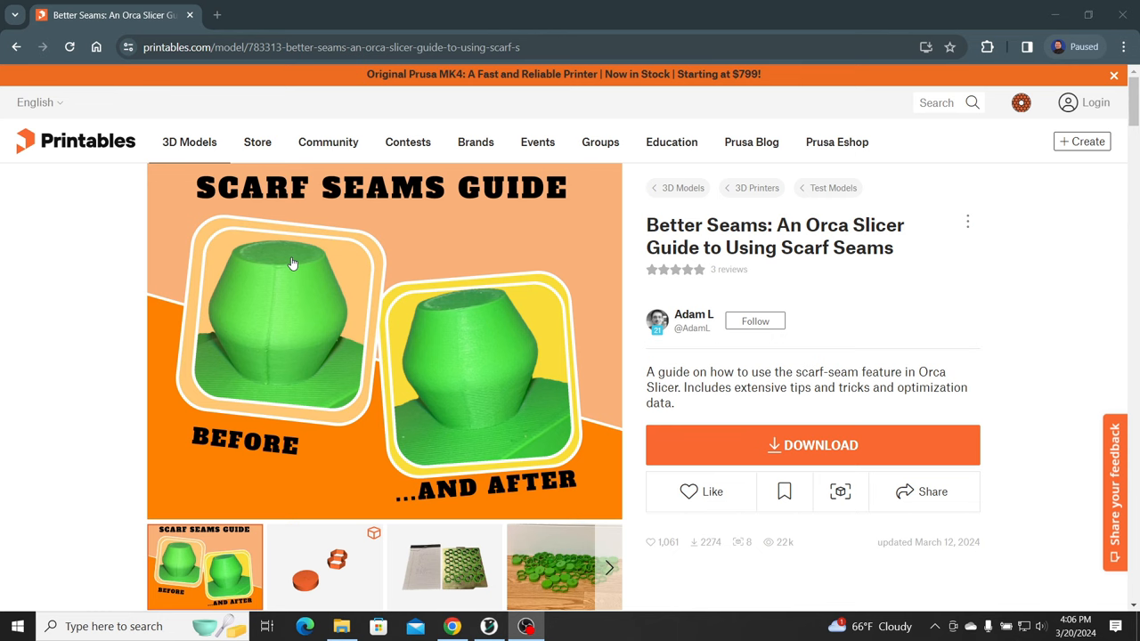
# Scroll the Better Seams guide to 'What are the Requirements / Gotchas?' on outer wall speed and width.
pyautogui.scroll(-3)
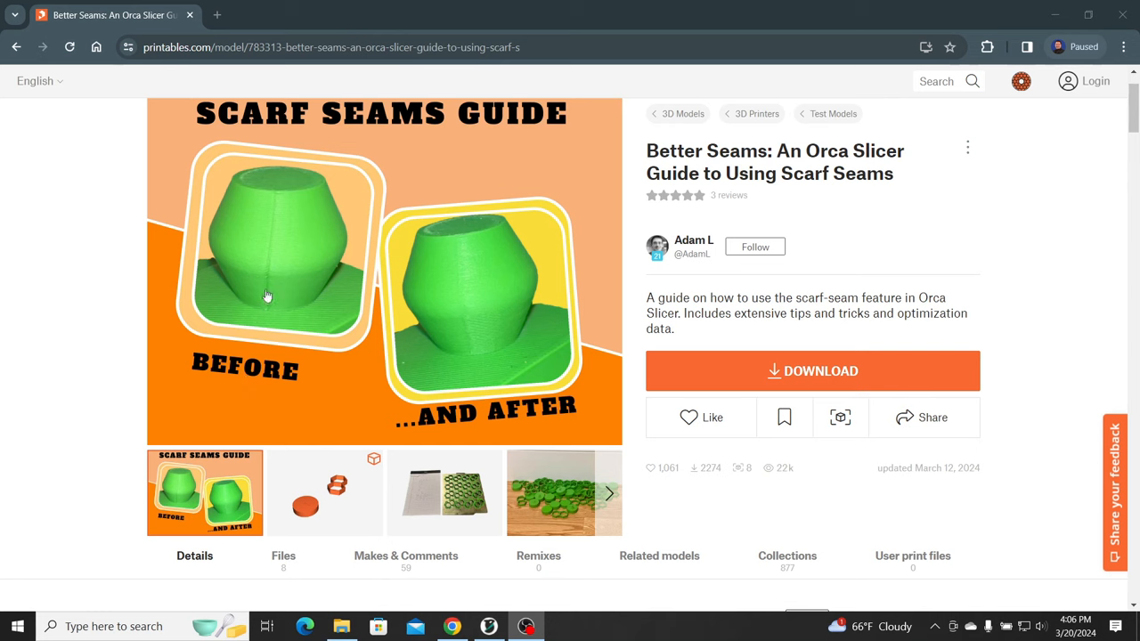
pyautogui.moveTo(583, 377)
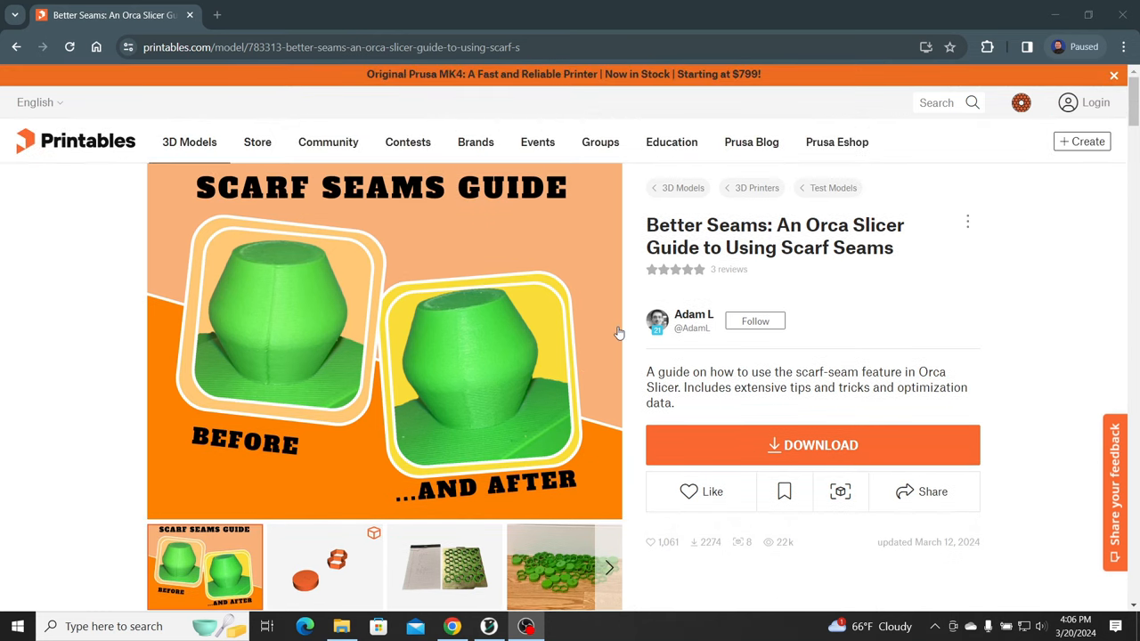
pyautogui.scroll(-3)
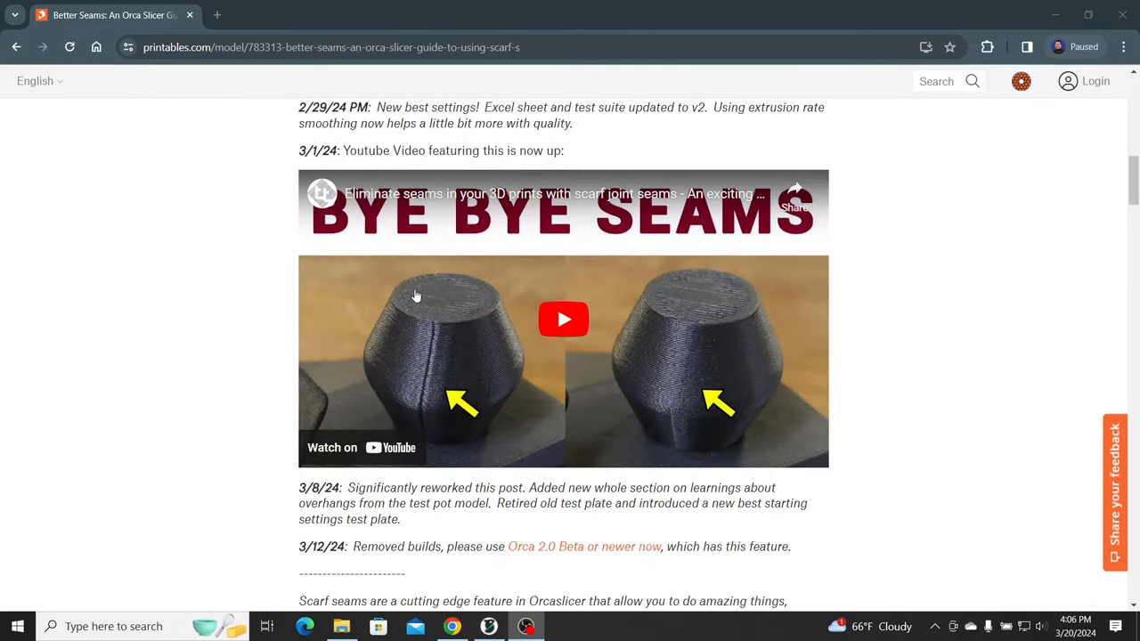
pyautogui.scroll(-3)
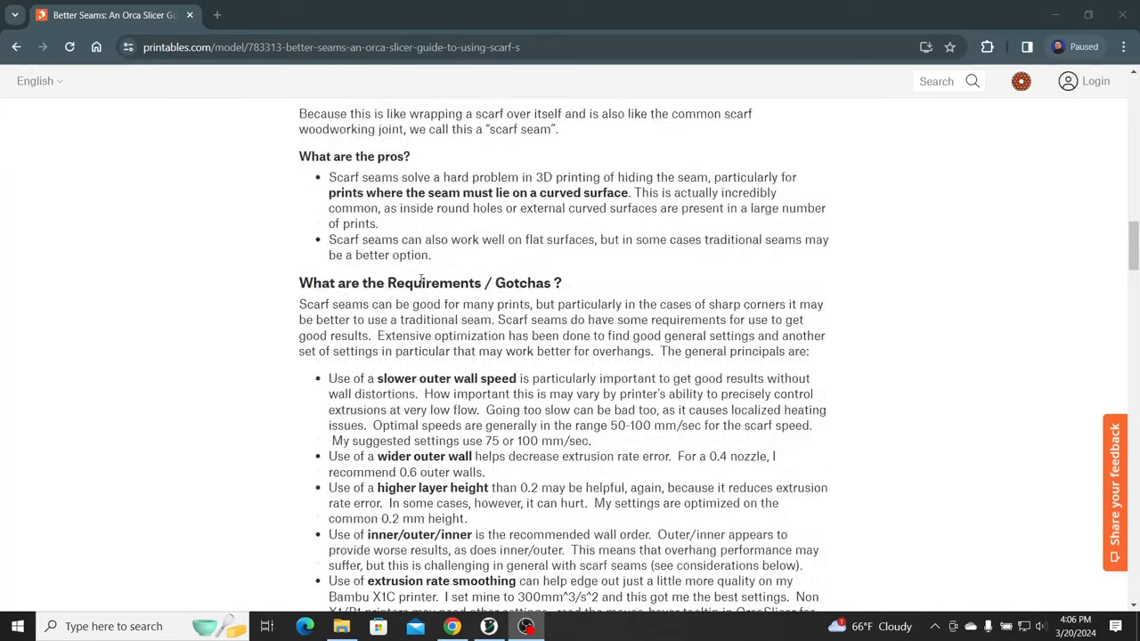
pyautogui.scroll(3)
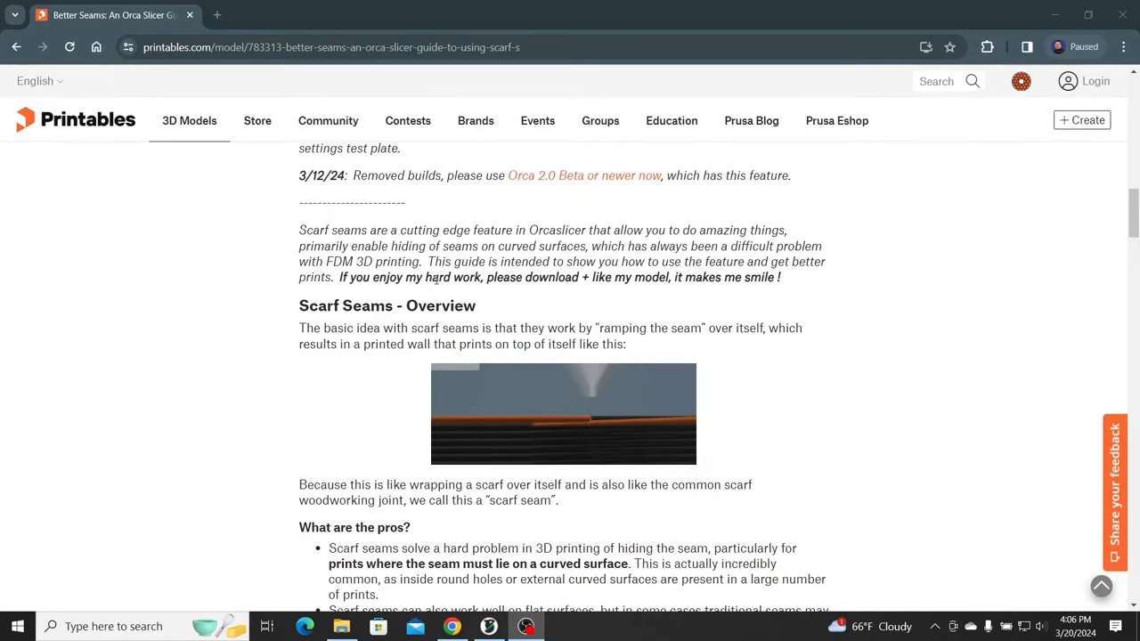
pyautogui.scroll(-3)
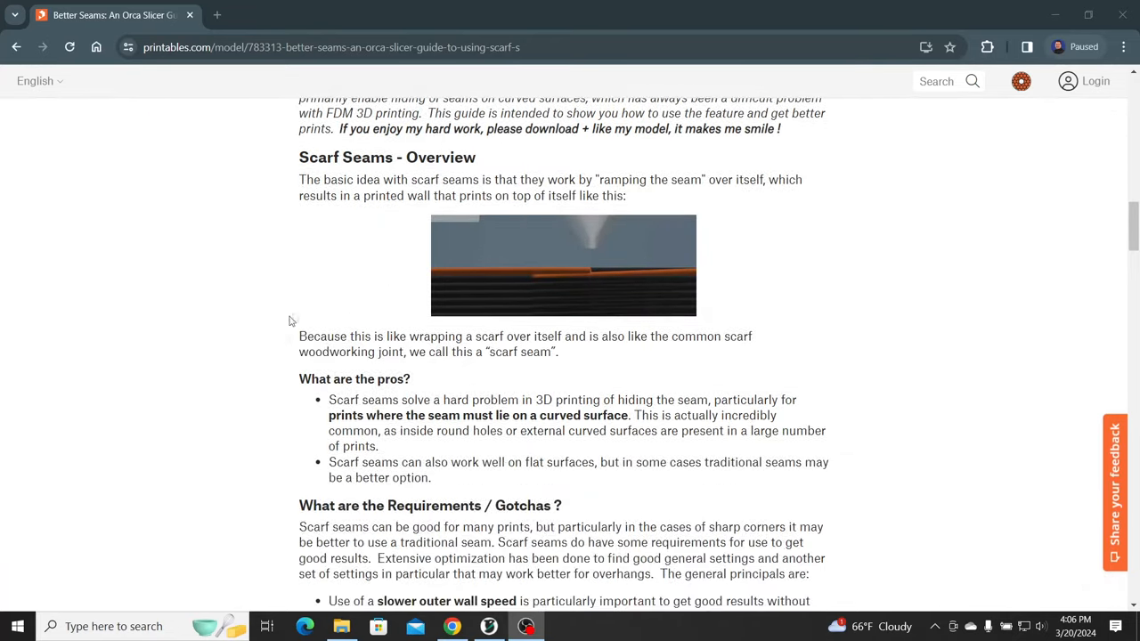
pyautogui.scroll(-3)
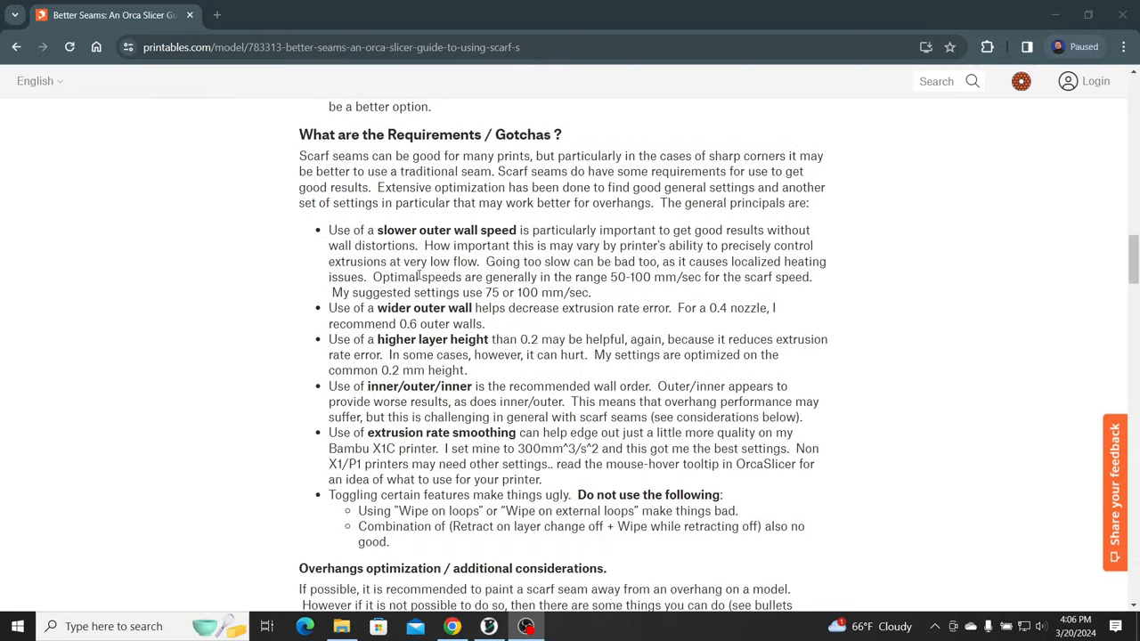
pyautogui.scroll(-3)
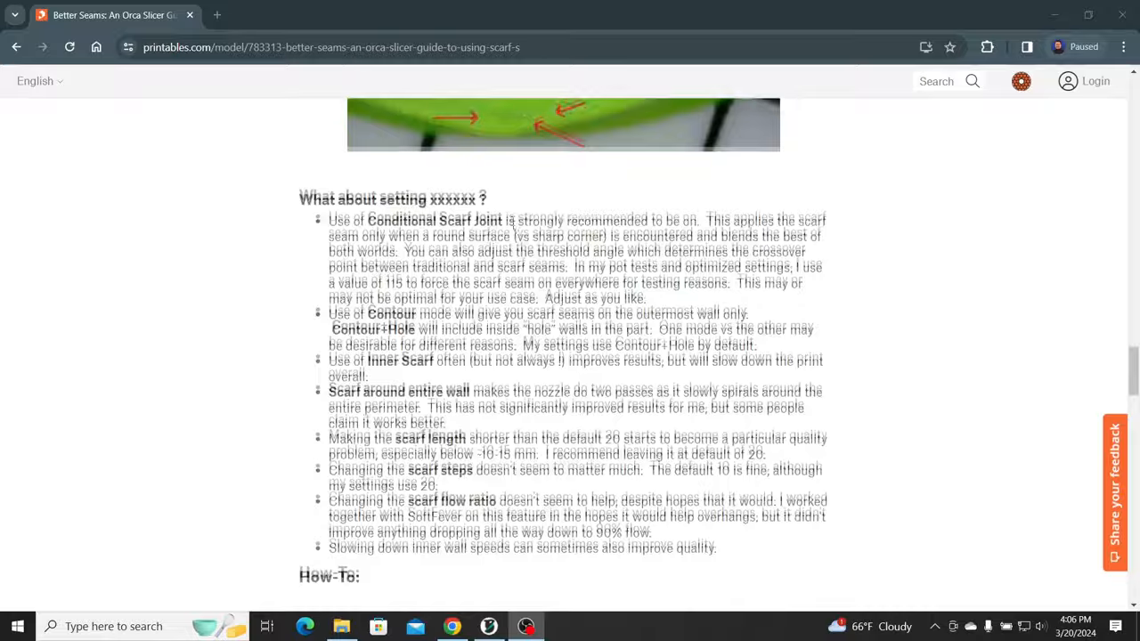
pyautogui.scroll(-3)
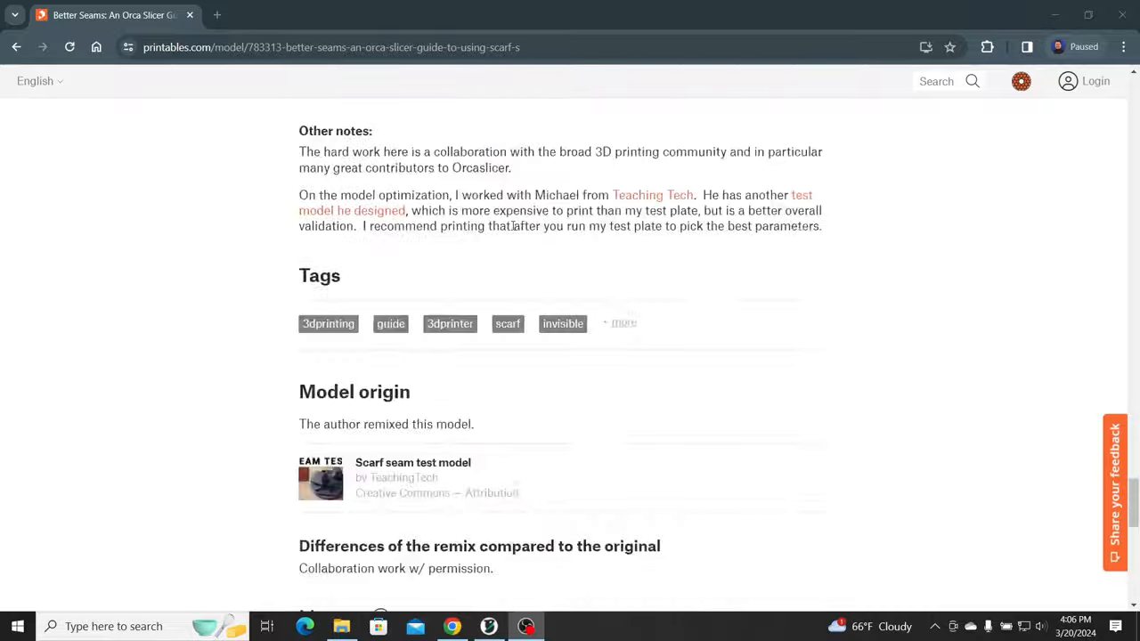
pyautogui.scroll(3)
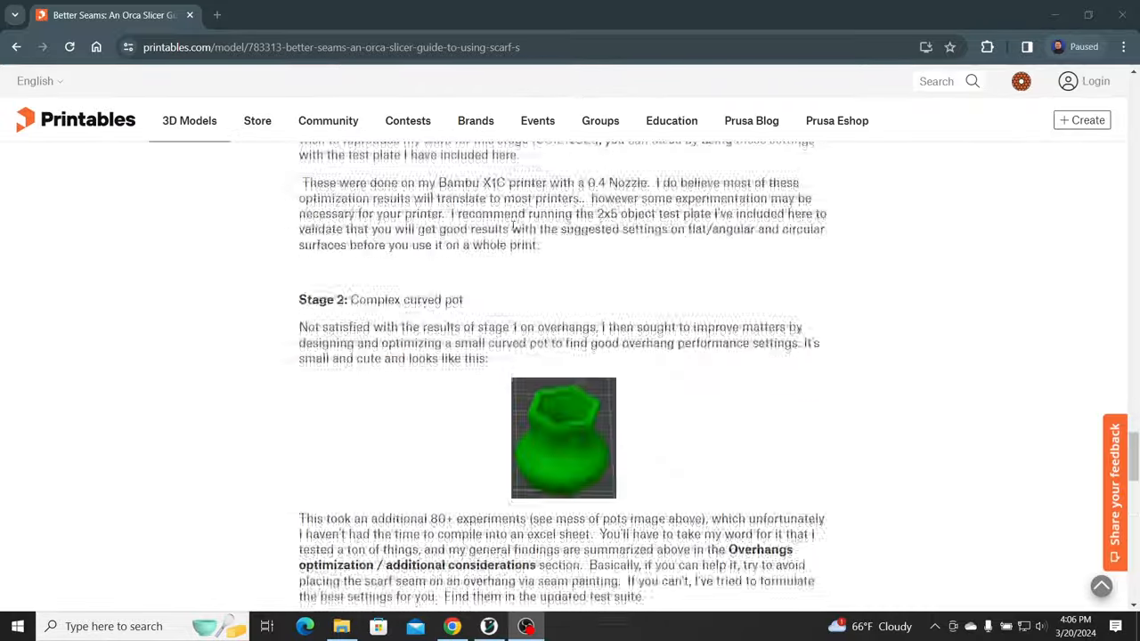
pyautogui.scroll(-3)
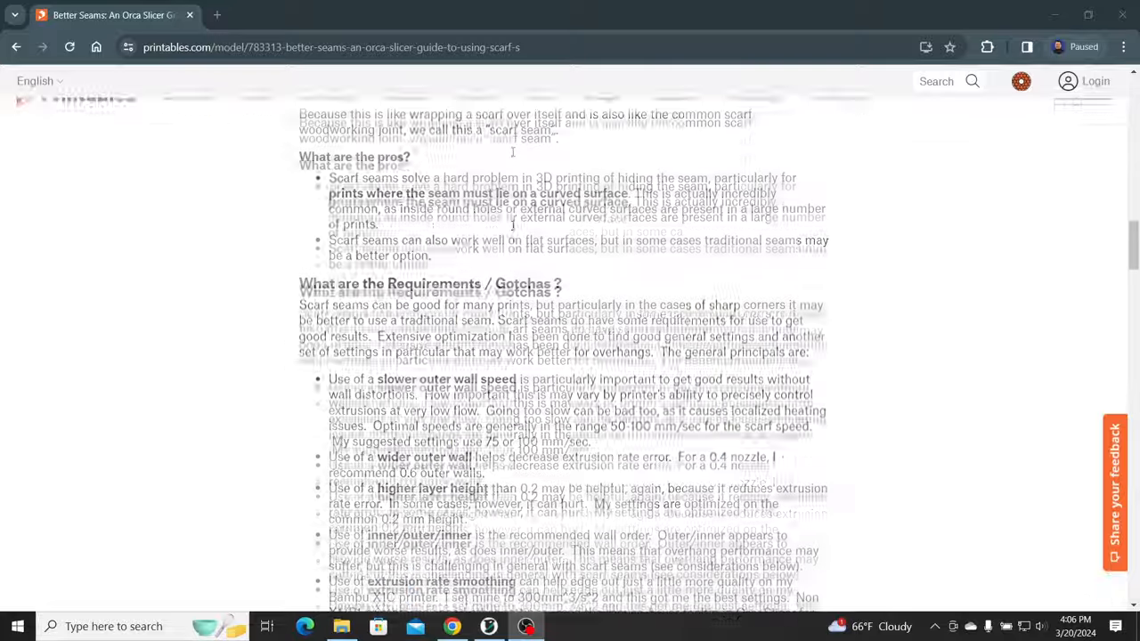
pyautogui.scroll(-3)
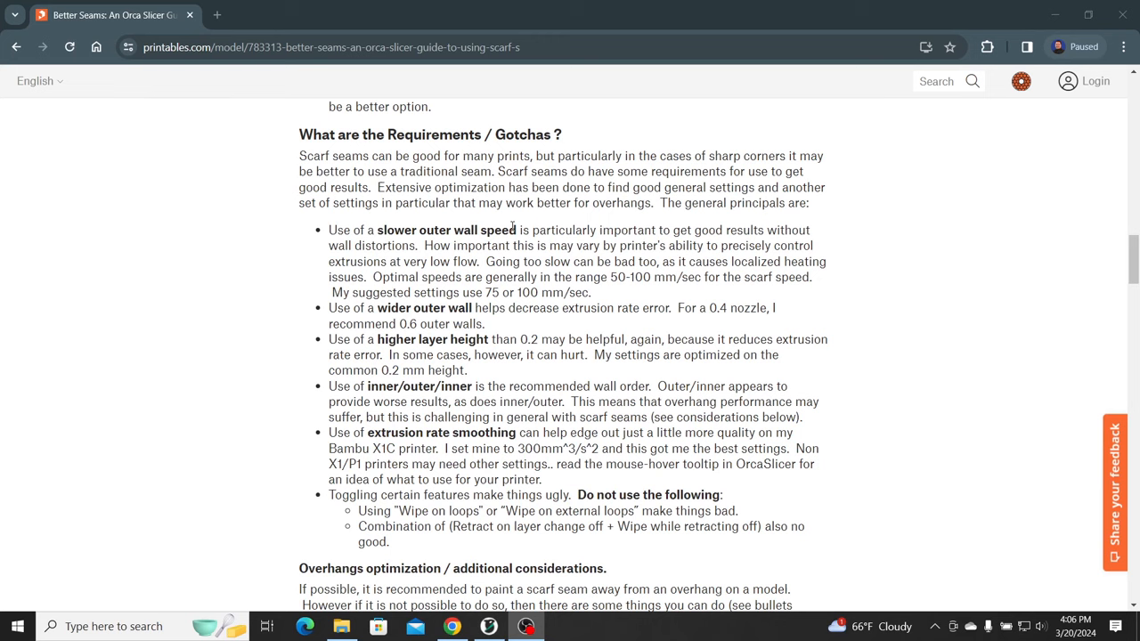
pyautogui.moveTo(519, 221)
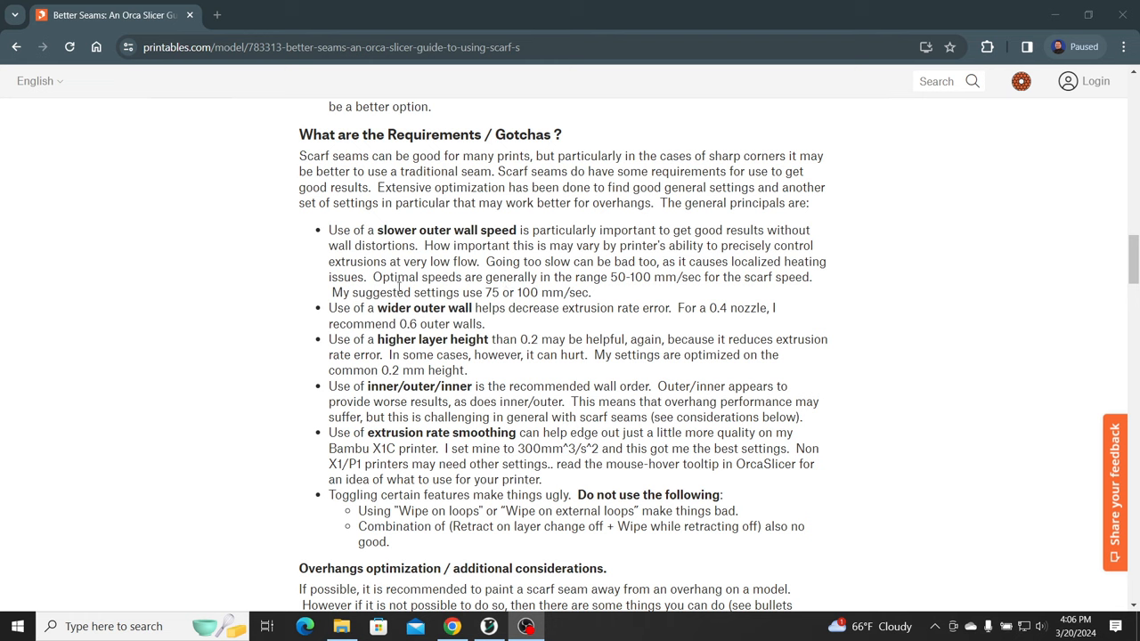
pyautogui.moveTo(584, 286)
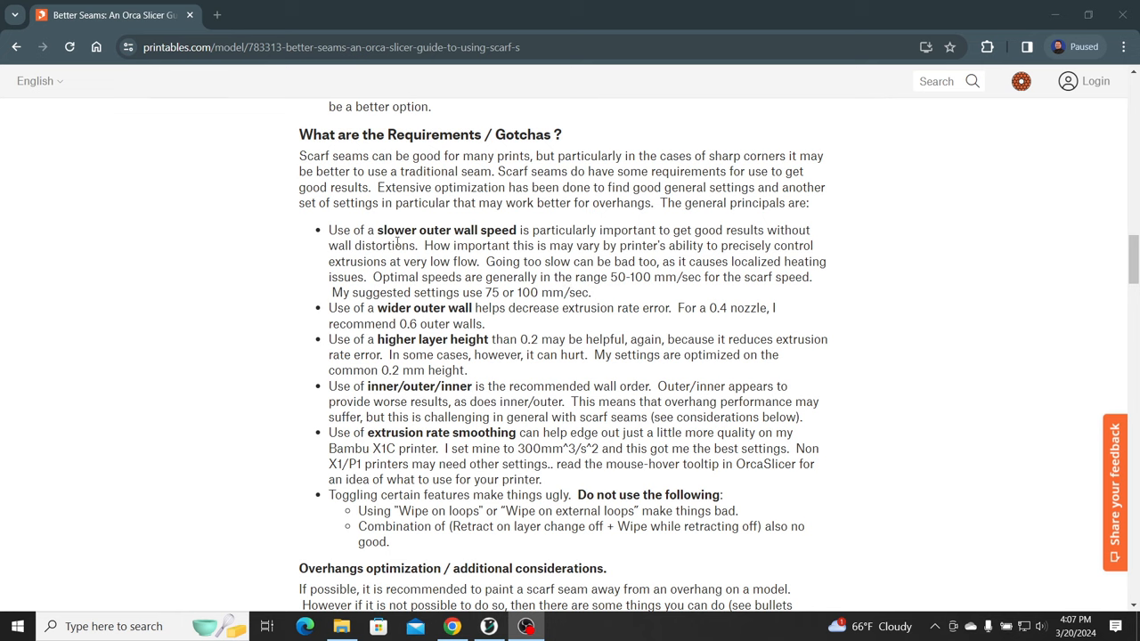
pyautogui.moveTo(513, 282)
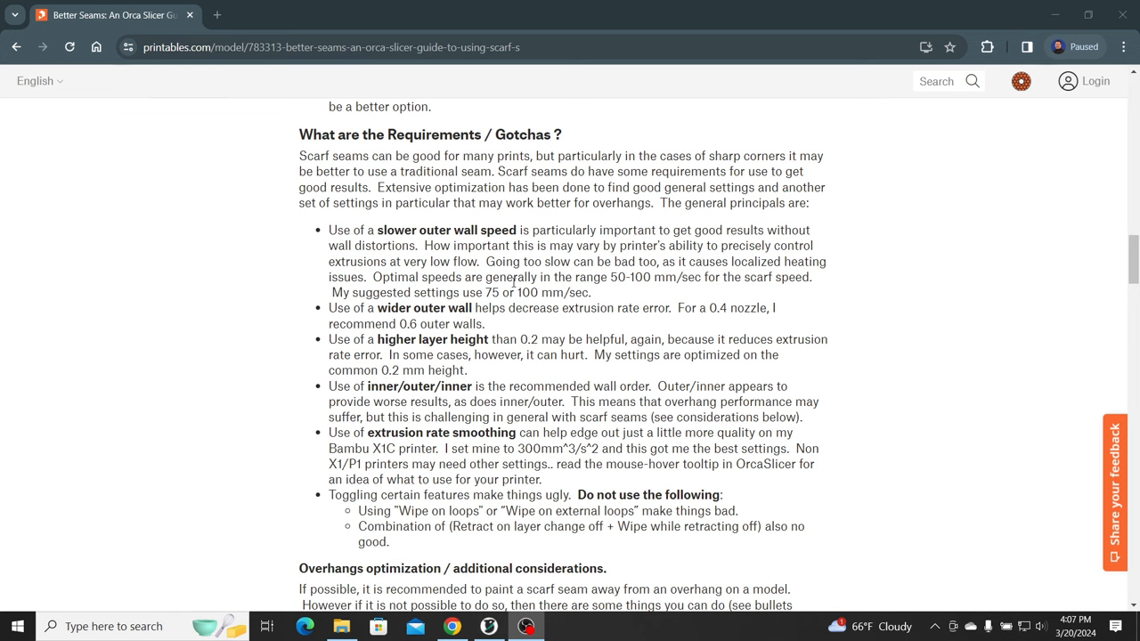
pyautogui.moveTo(547, 290)
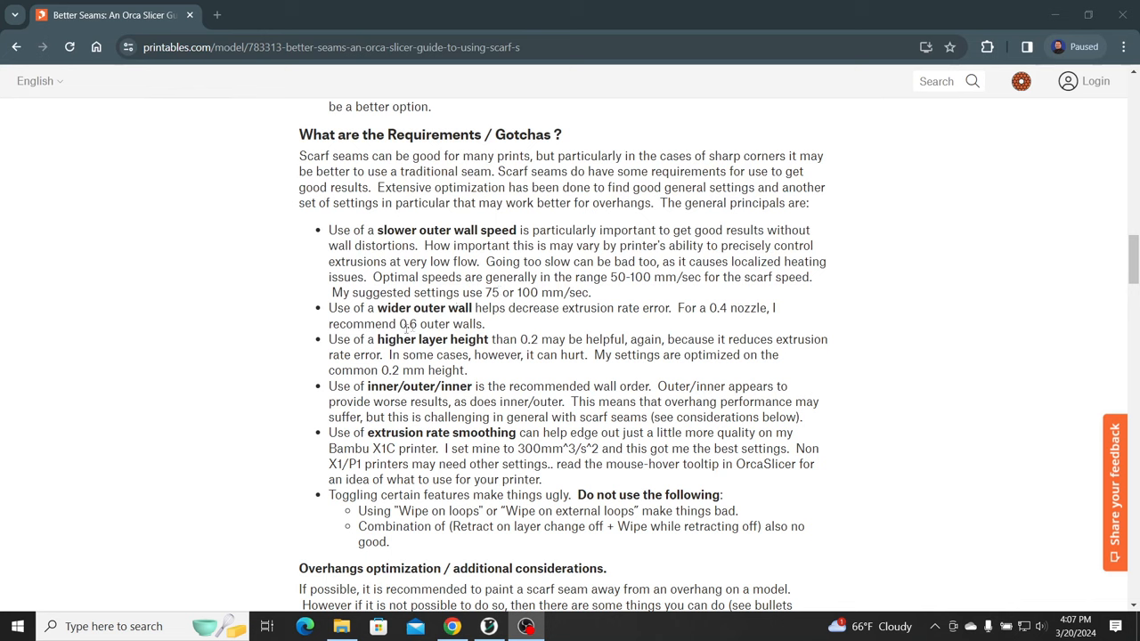
pyautogui.moveTo(409, 329)
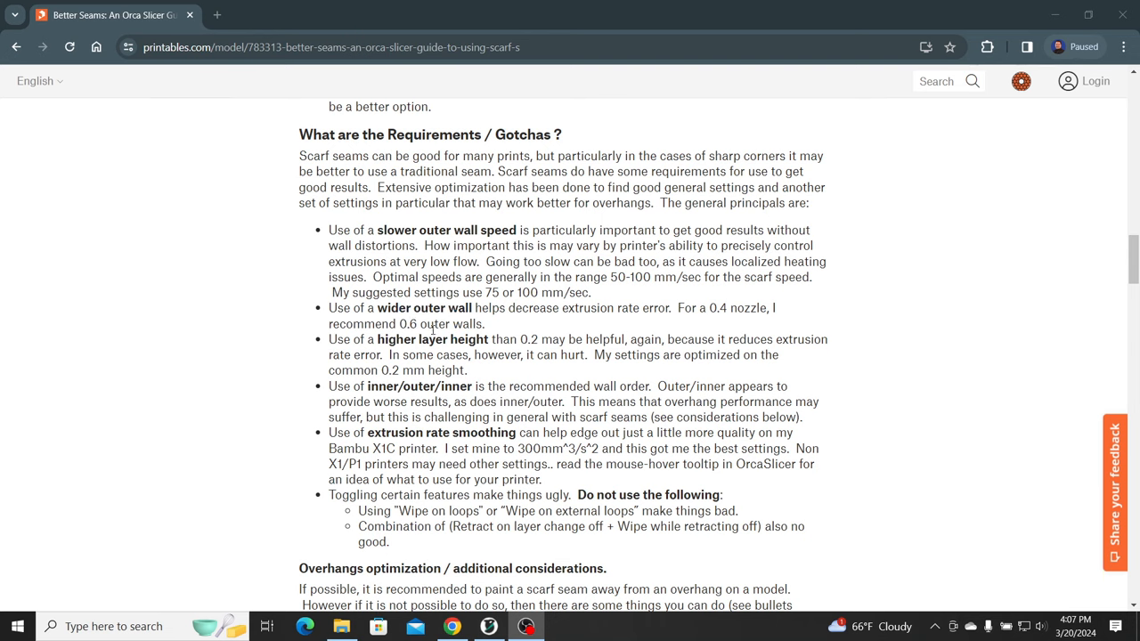
pyautogui.moveTo(510, 349)
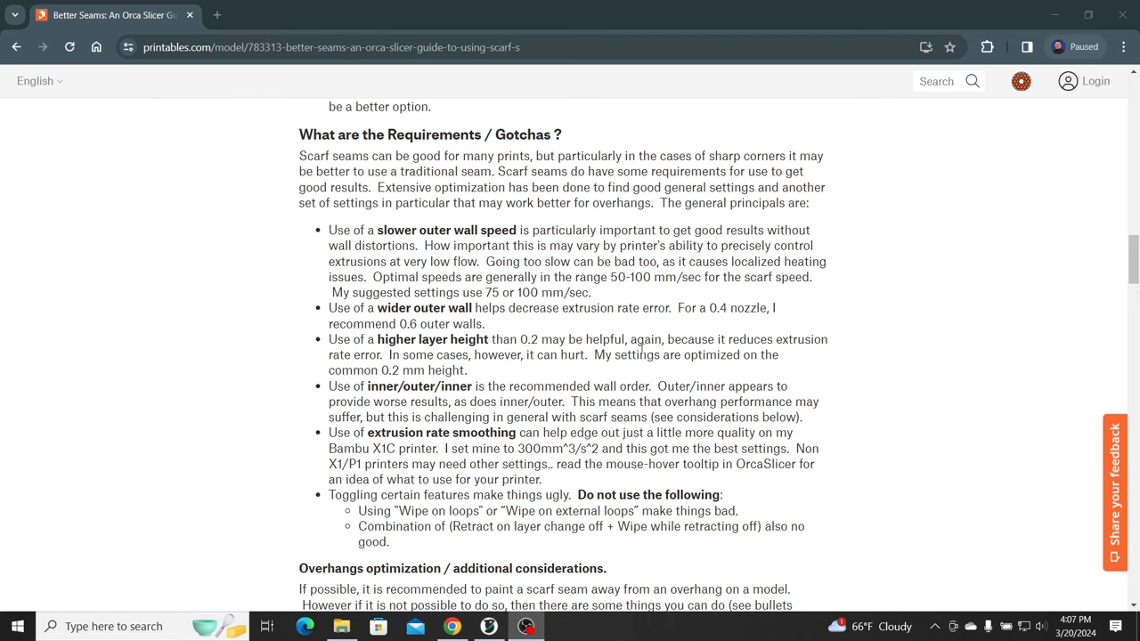
pyautogui.moveTo(756, 355)
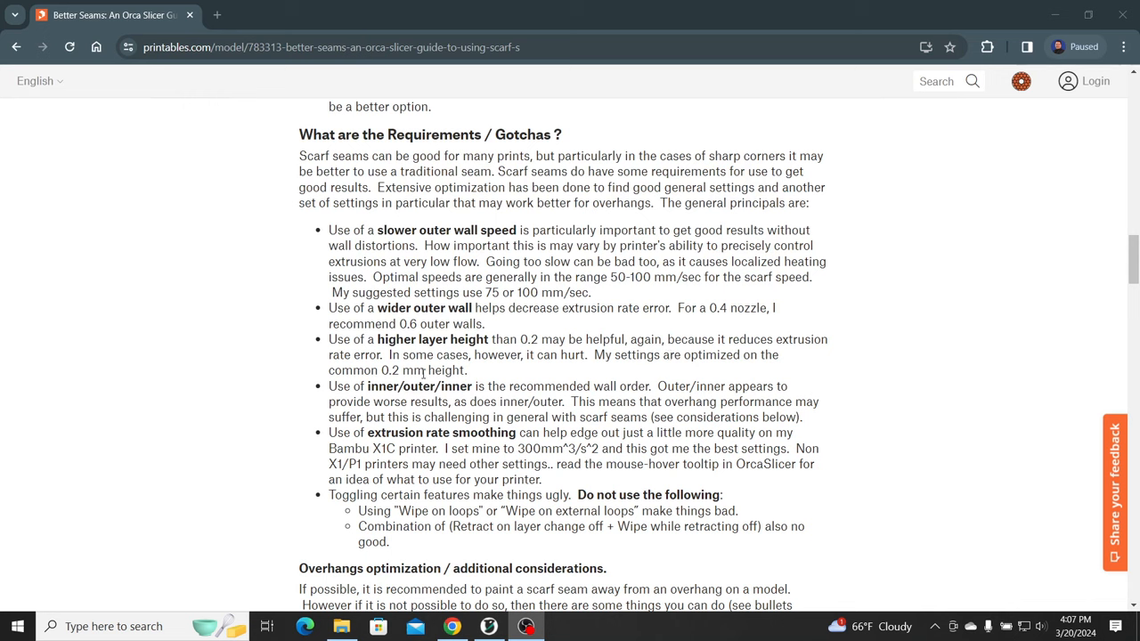
pyautogui.moveTo(447, 430)
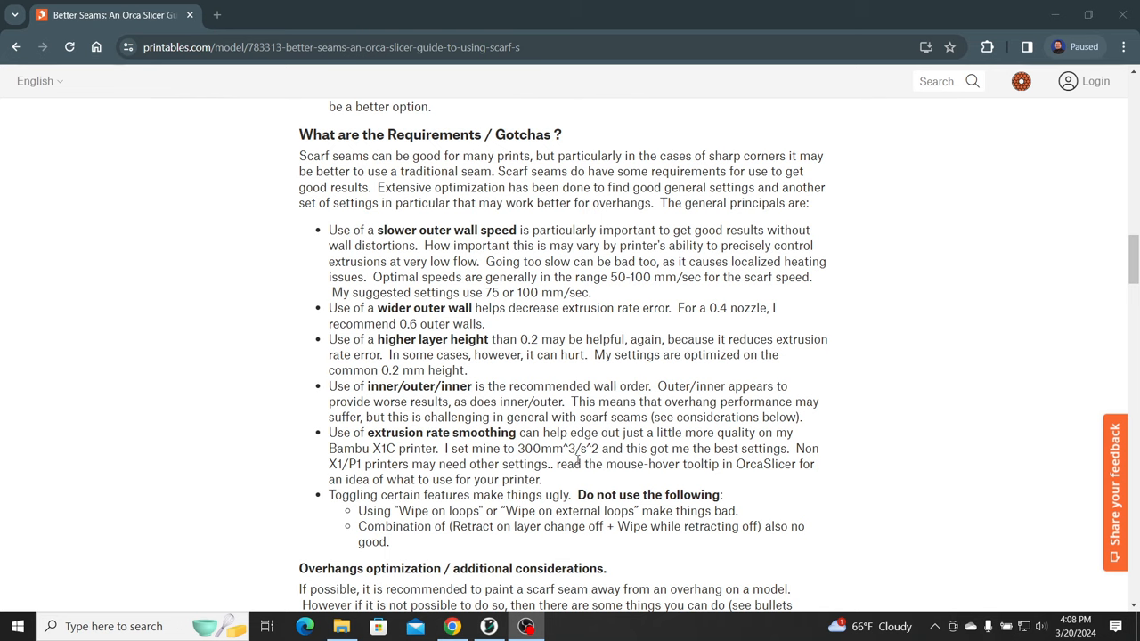
pyautogui.moveTo(470, 452)
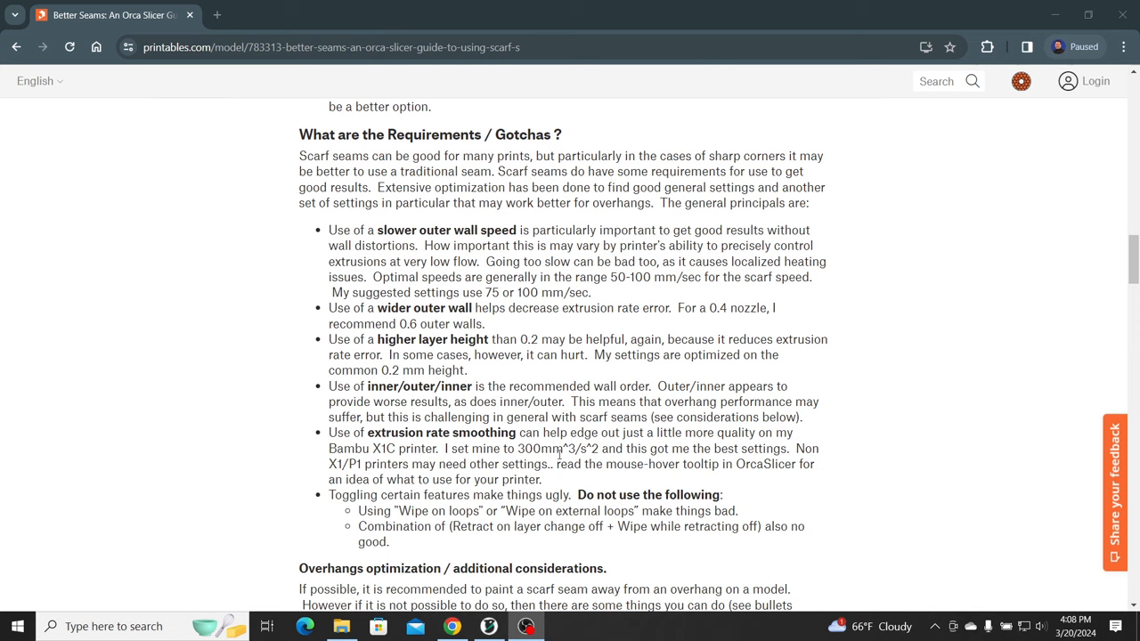
pyautogui.moveTo(679, 460)
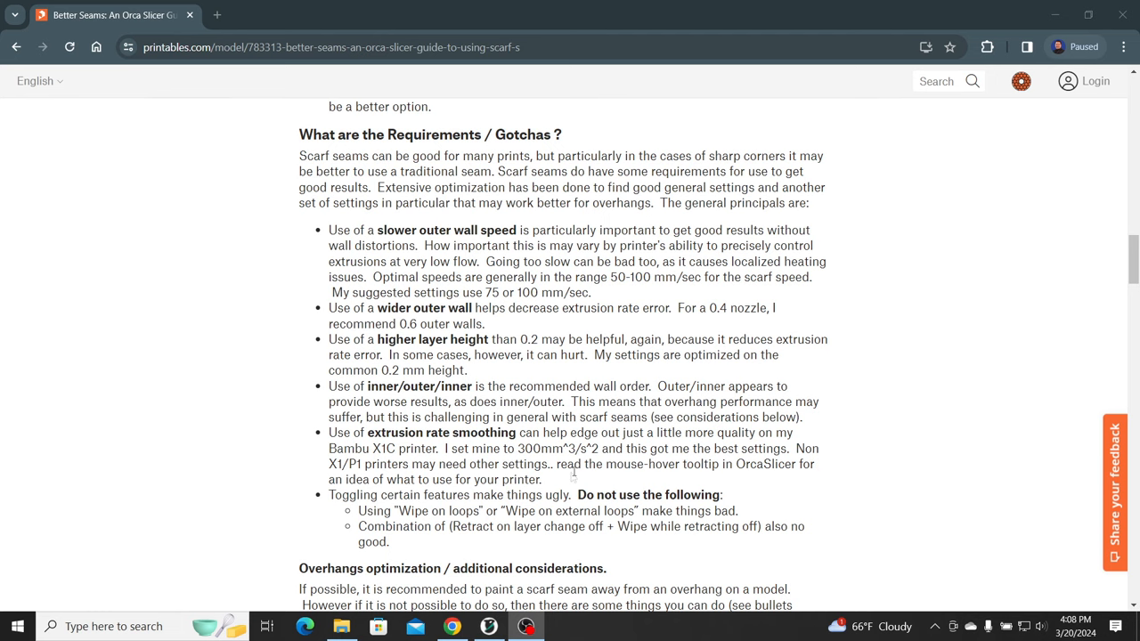
pyautogui.scroll(-3)
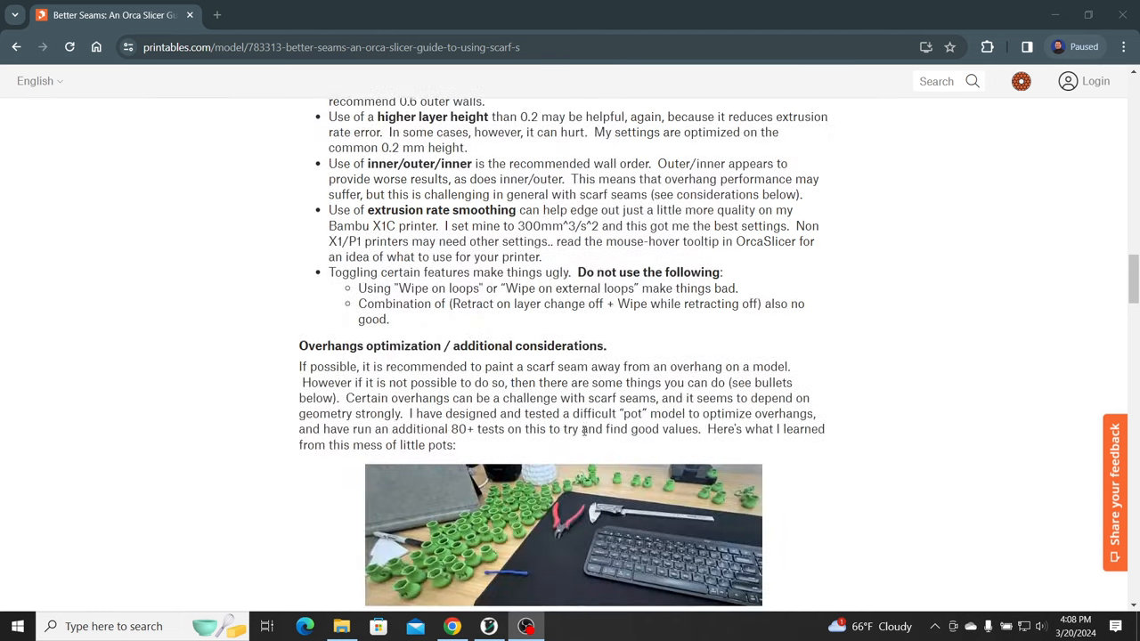
pyautogui.scroll(-3)
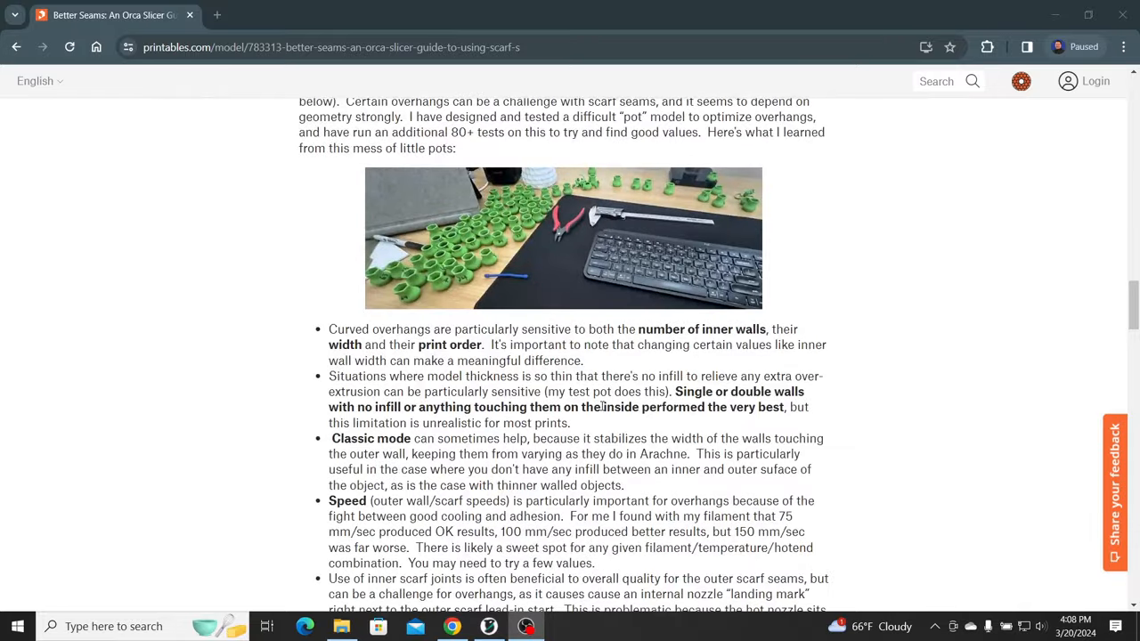
pyautogui.scroll(-3)
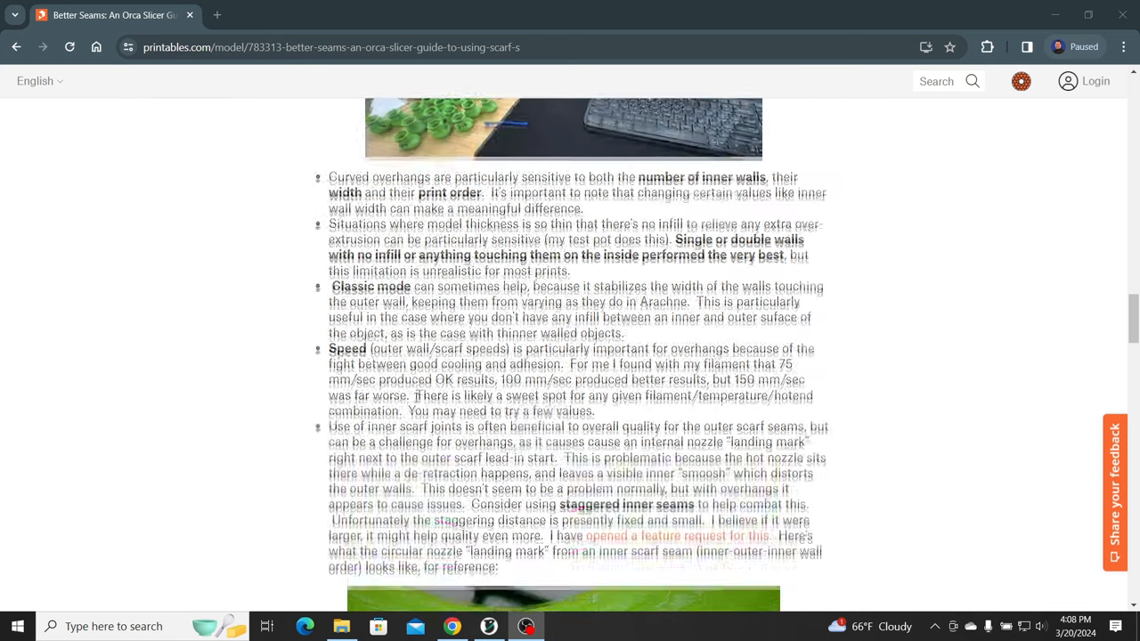
pyautogui.scroll(-3)
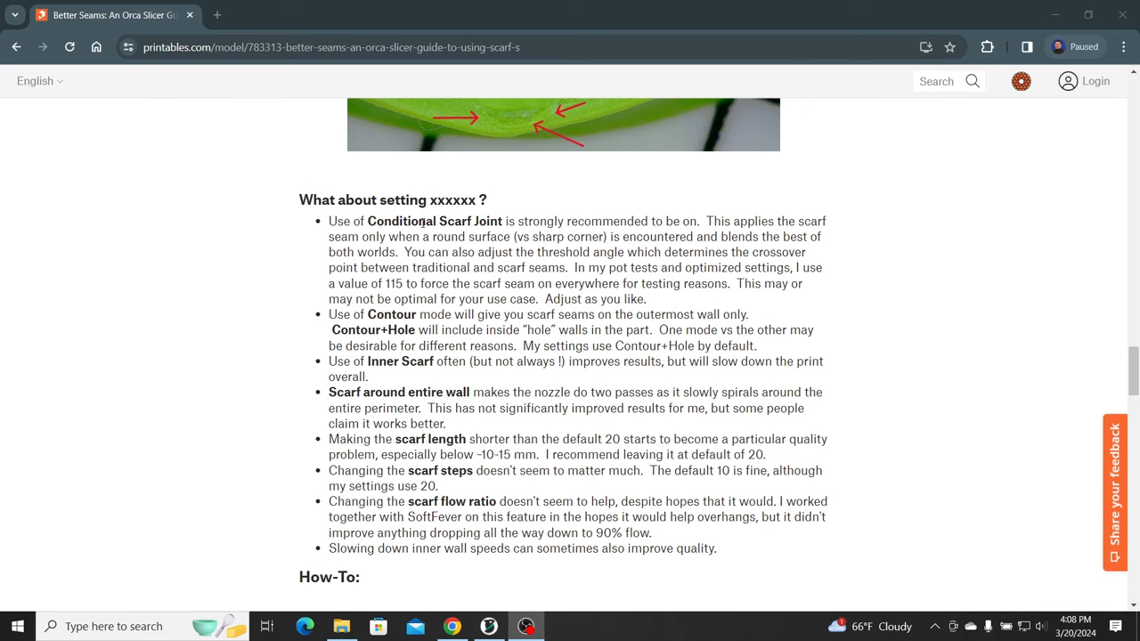
pyautogui.moveTo(417, 294)
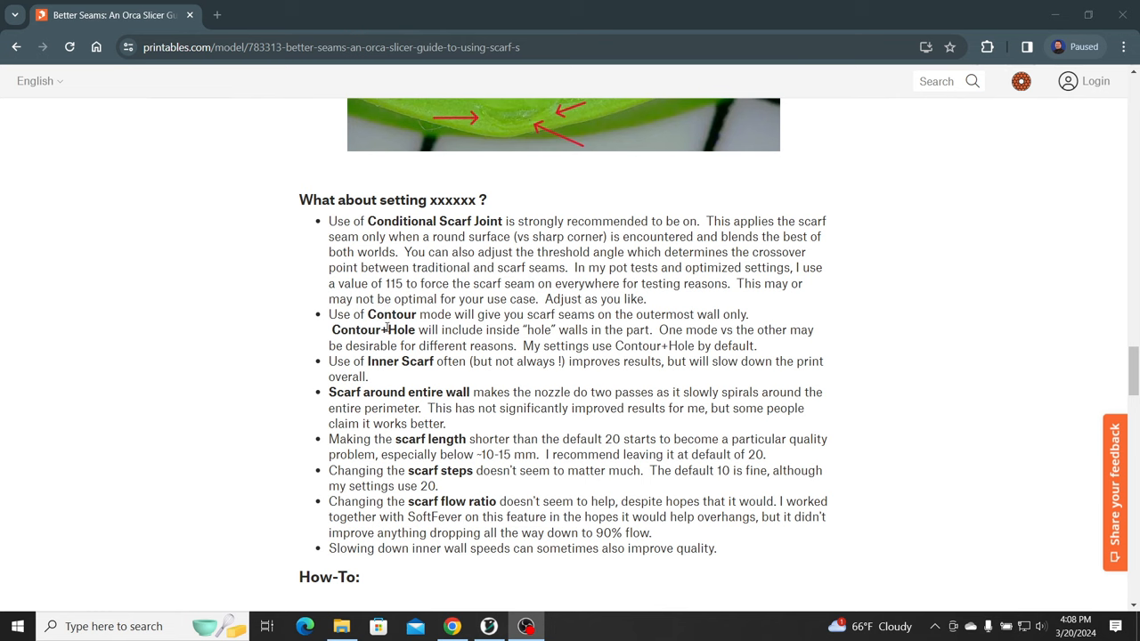
pyautogui.moveTo(477, 318)
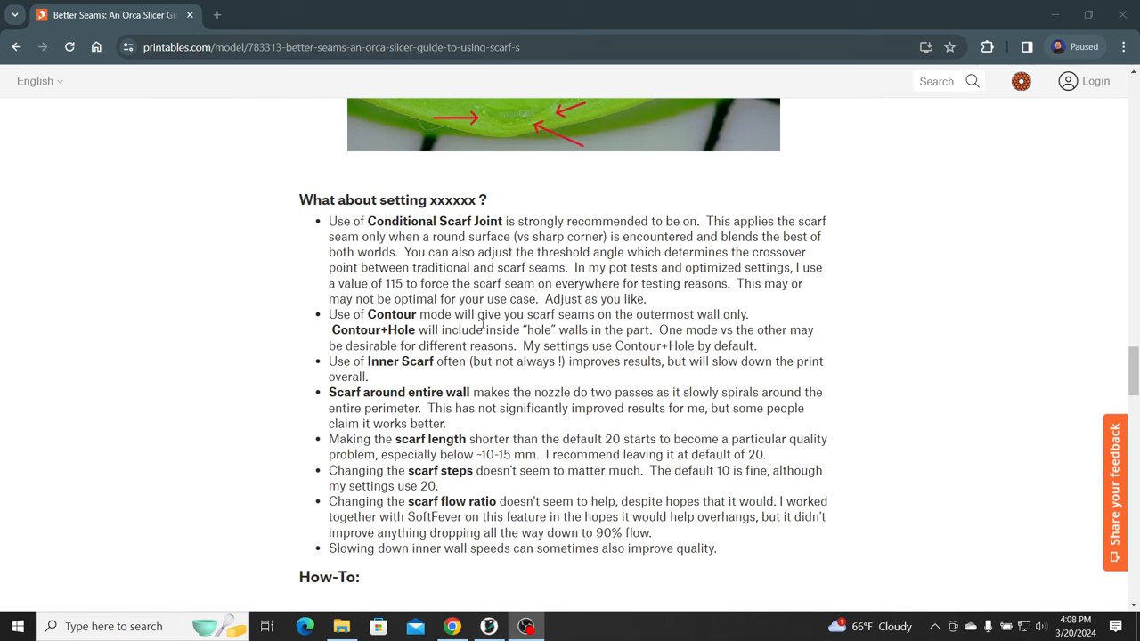
pyautogui.moveTo(485, 328)
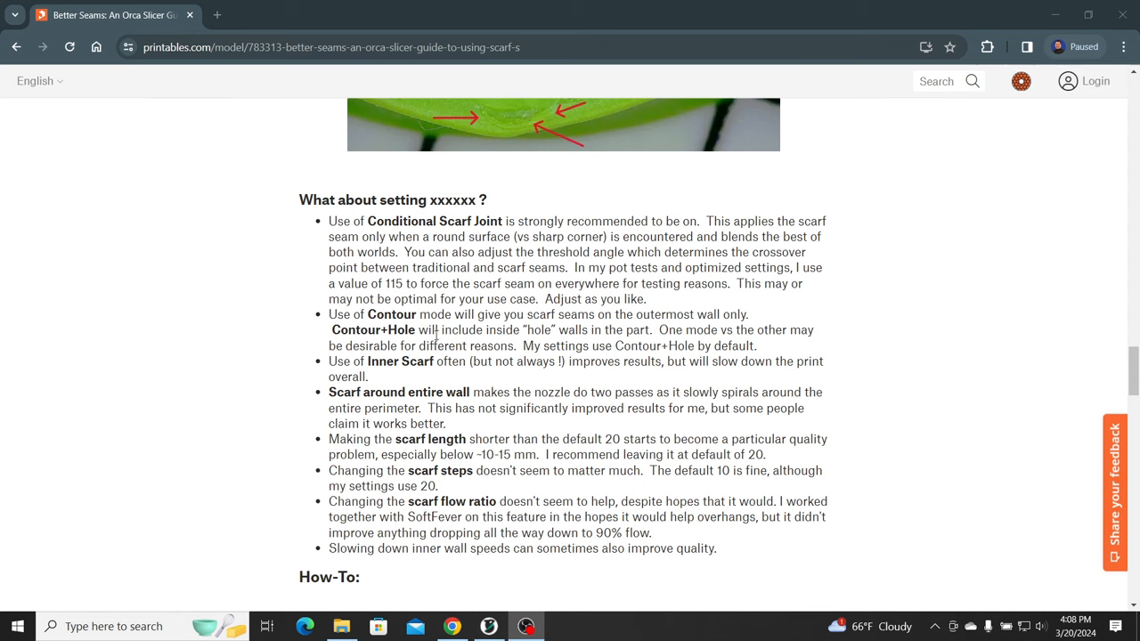
pyautogui.moveTo(435, 335)
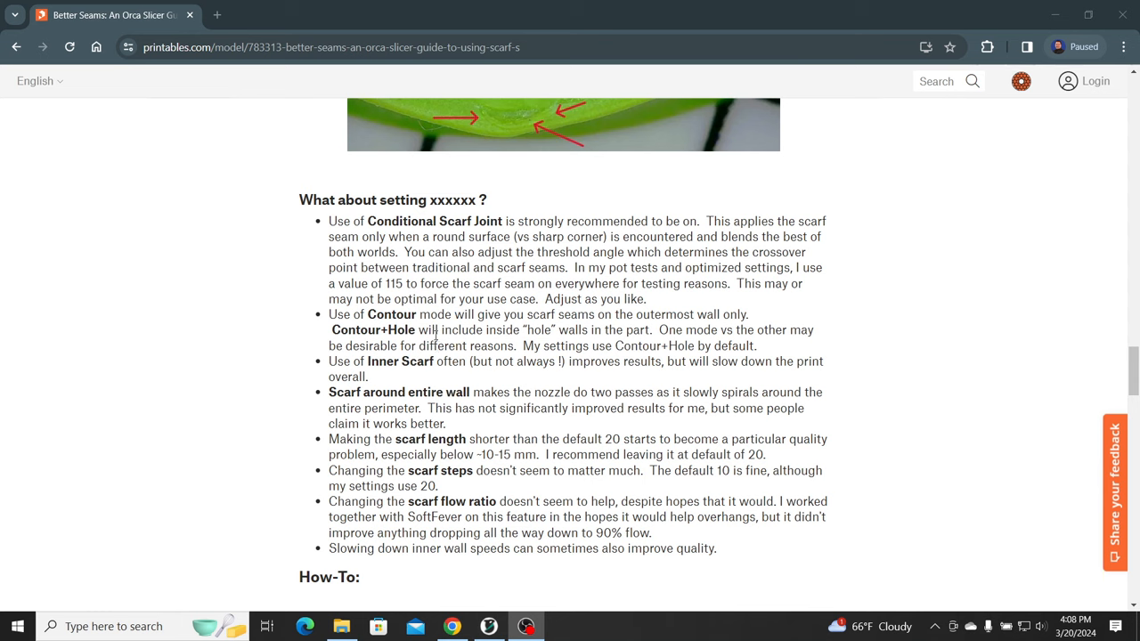
pyautogui.moveTo(395, 374)
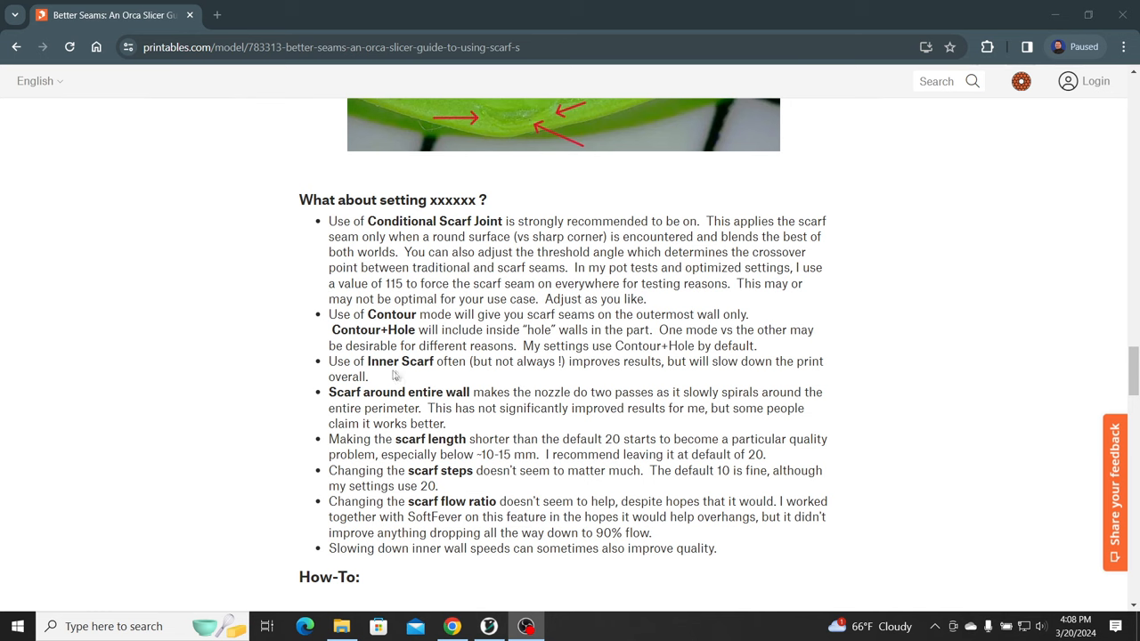
pyautogui.moveTo(682, 380)
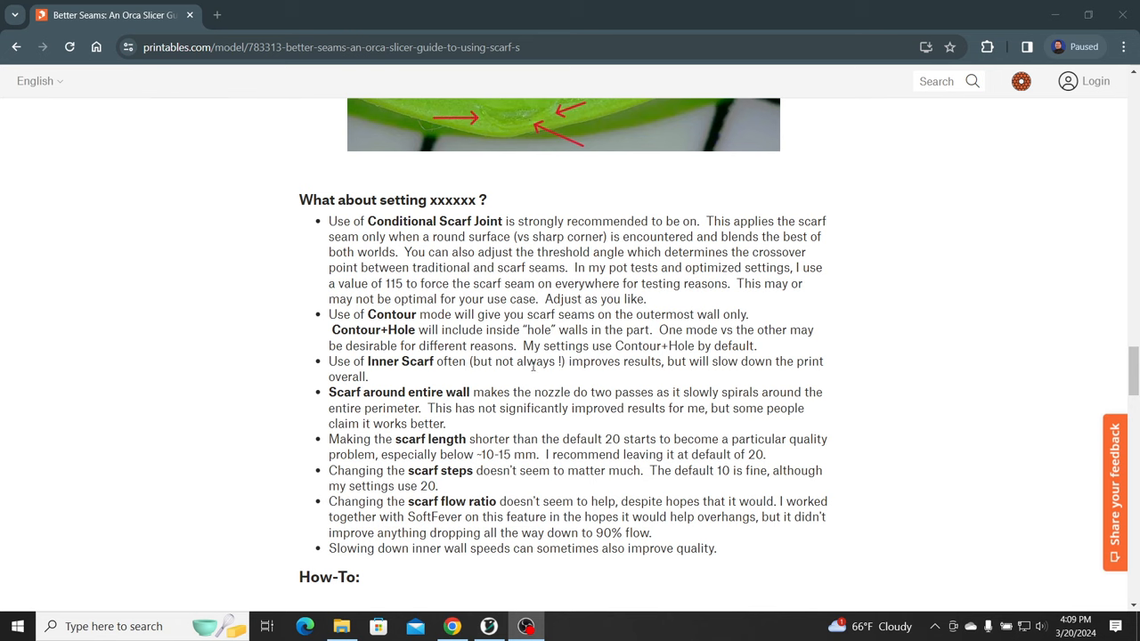
pyautogui.moveTo(403, 405)
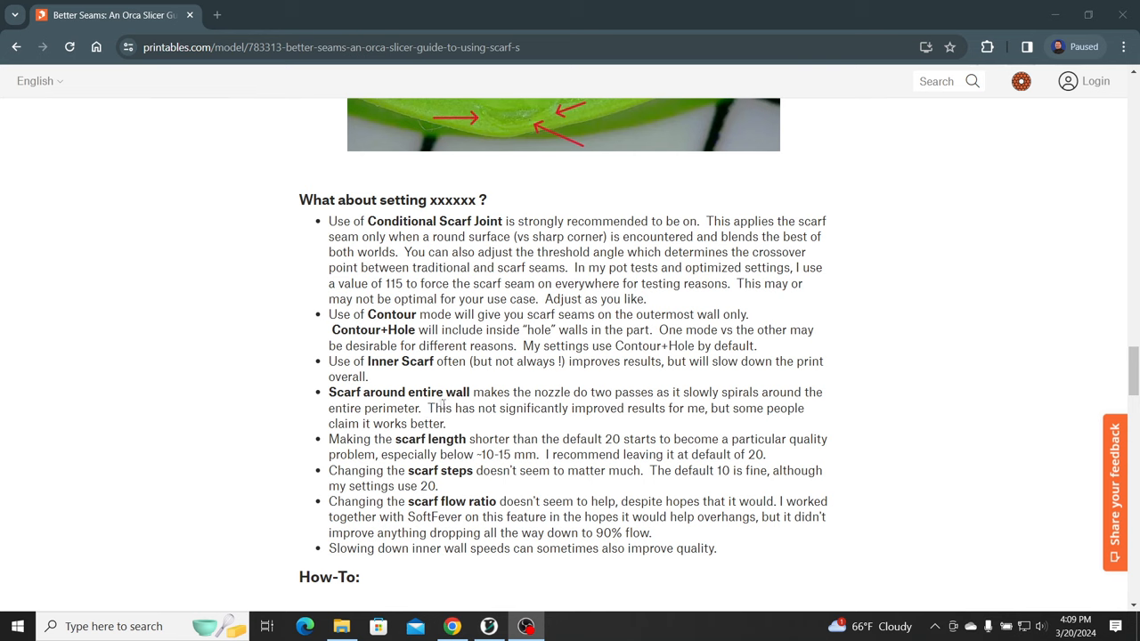
pyautogui.moveTo(708, 402)
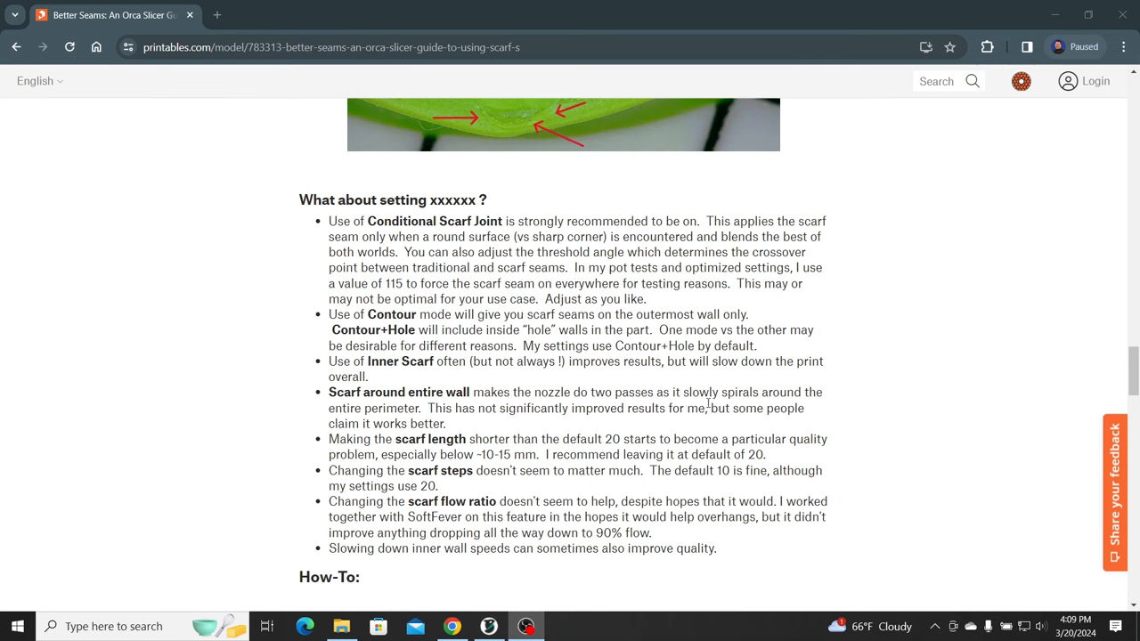
pyautogui.moveTo(797, 392)
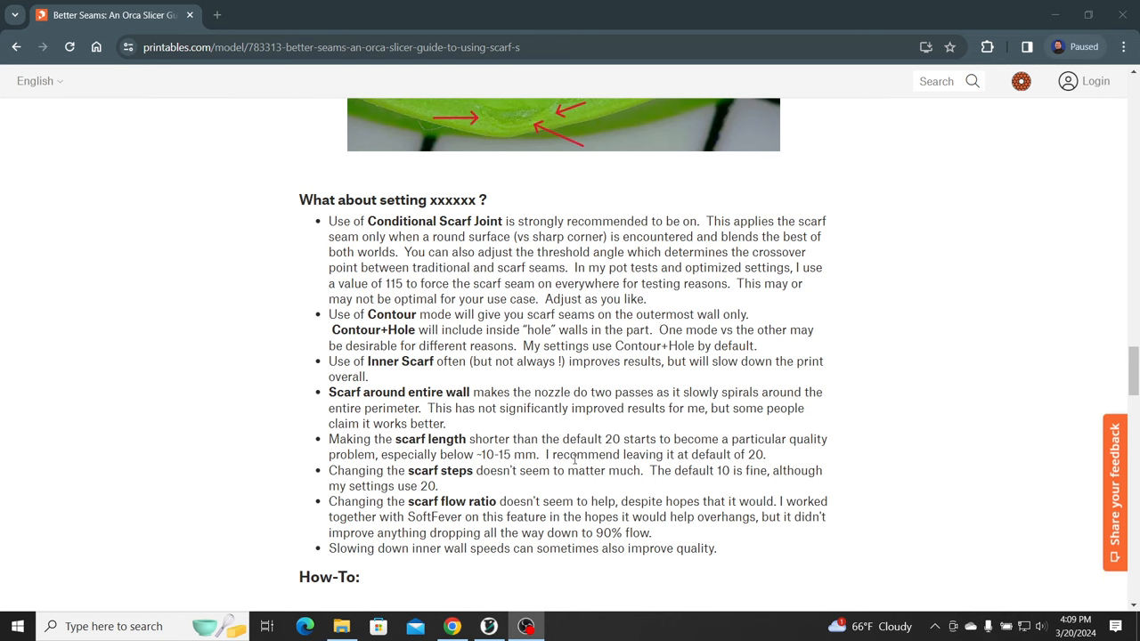
pyautogui.moveTo(750, 464)
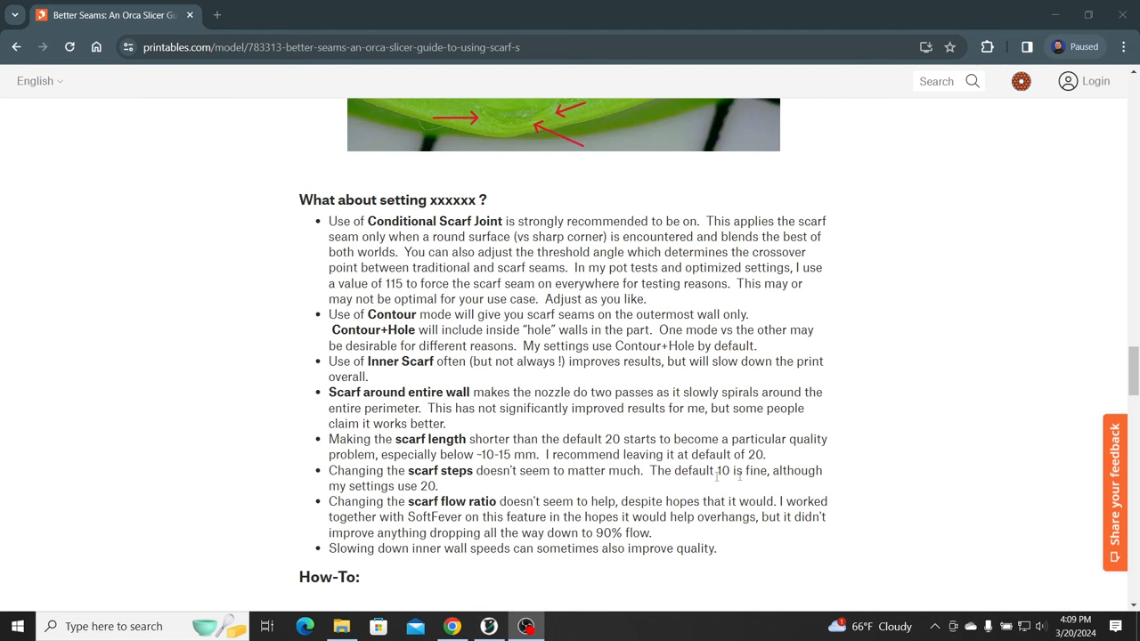
pyautogui.moveTo(748, 483)
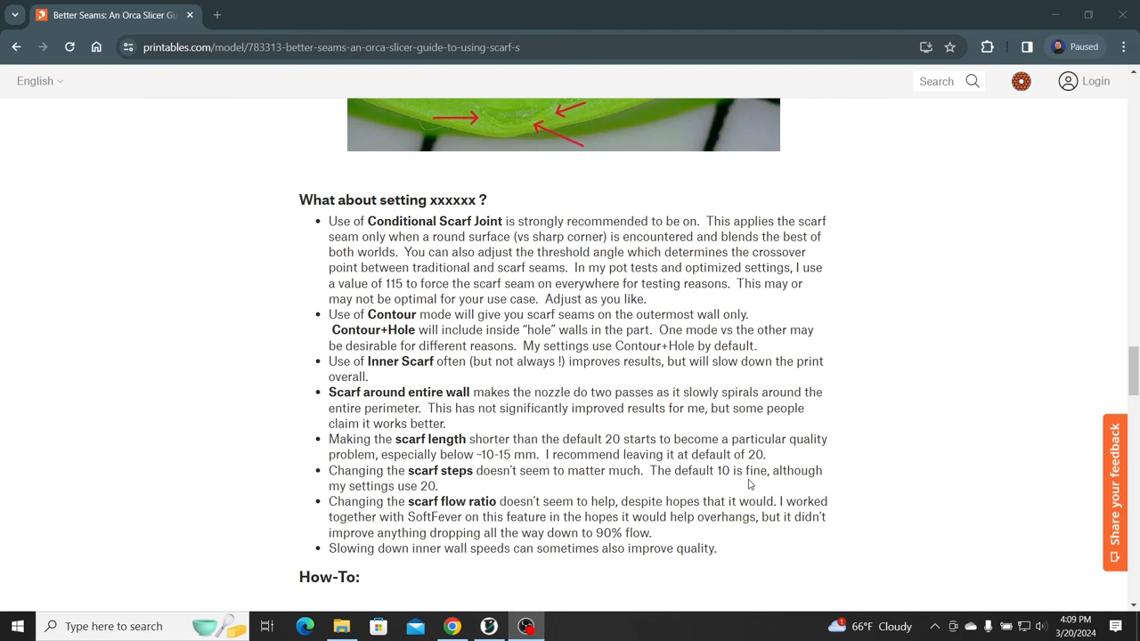
pyautogui.scroll(-3)
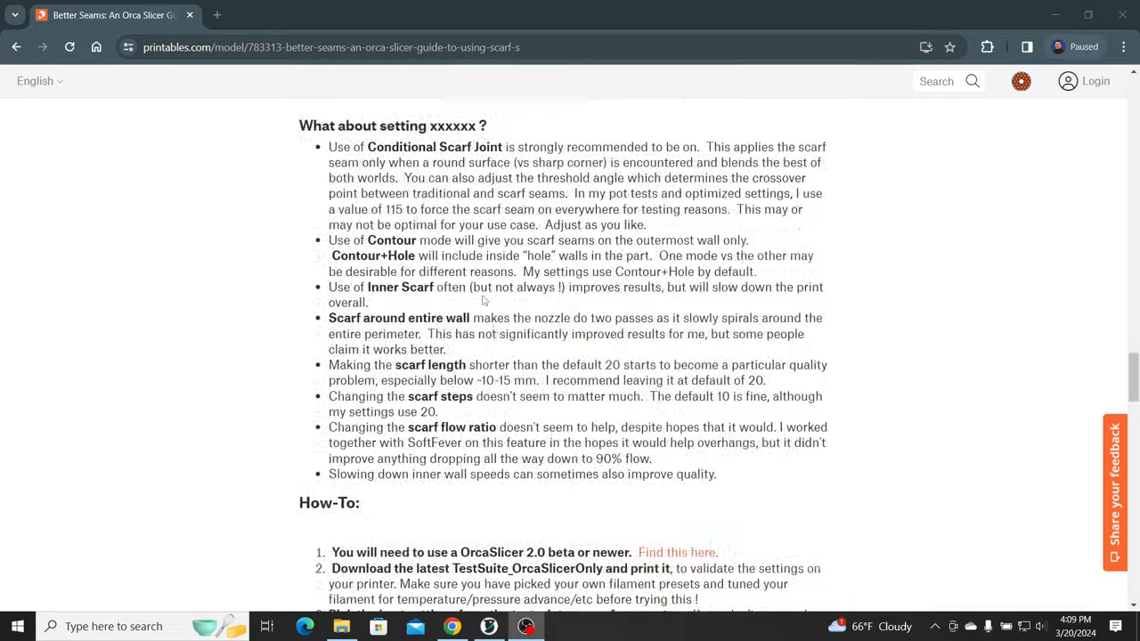
pyautogui.scroll(-3)
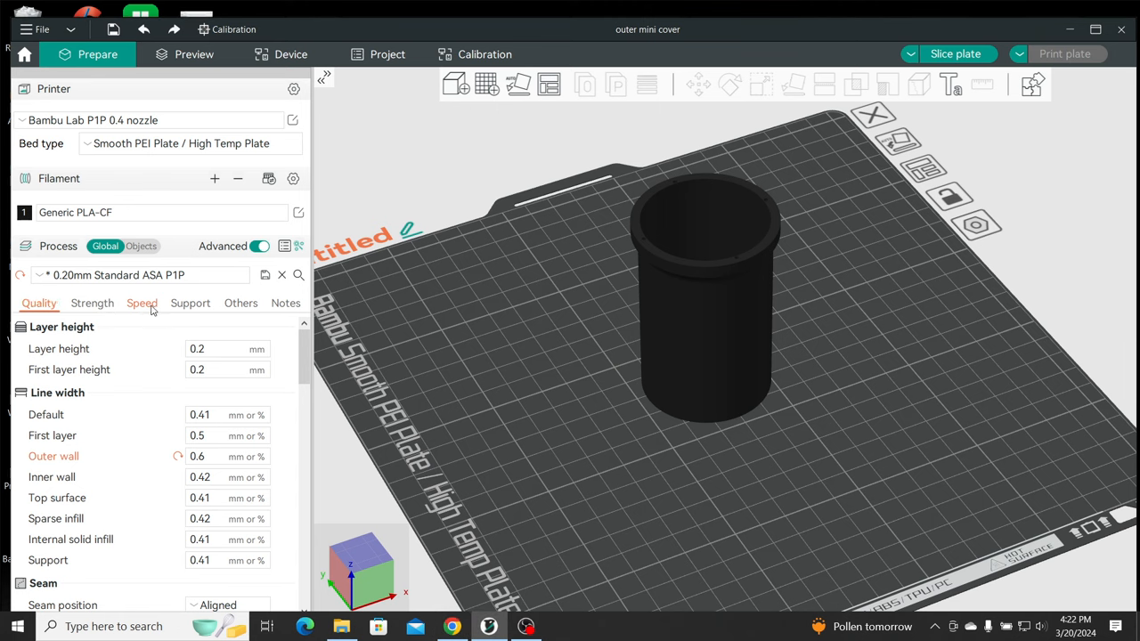
# Review Speed (75 mm/s outer wall) and Strength (3 wall loops) settings, then return to Quality.
pyautogui.click(141, 303)
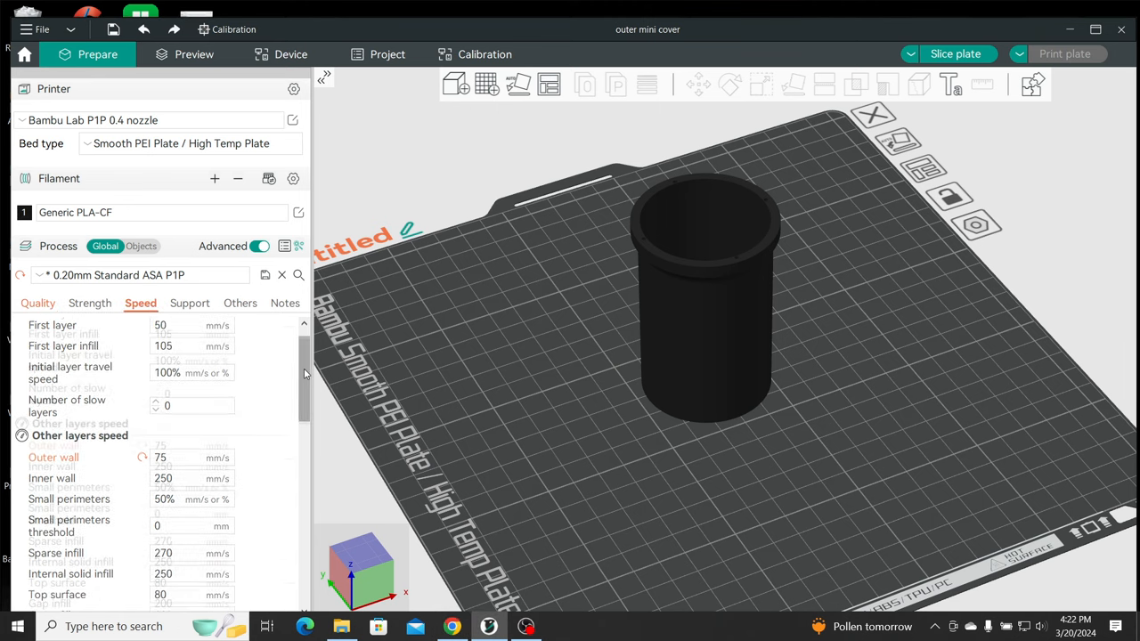
pyautogui.scroll(-3)
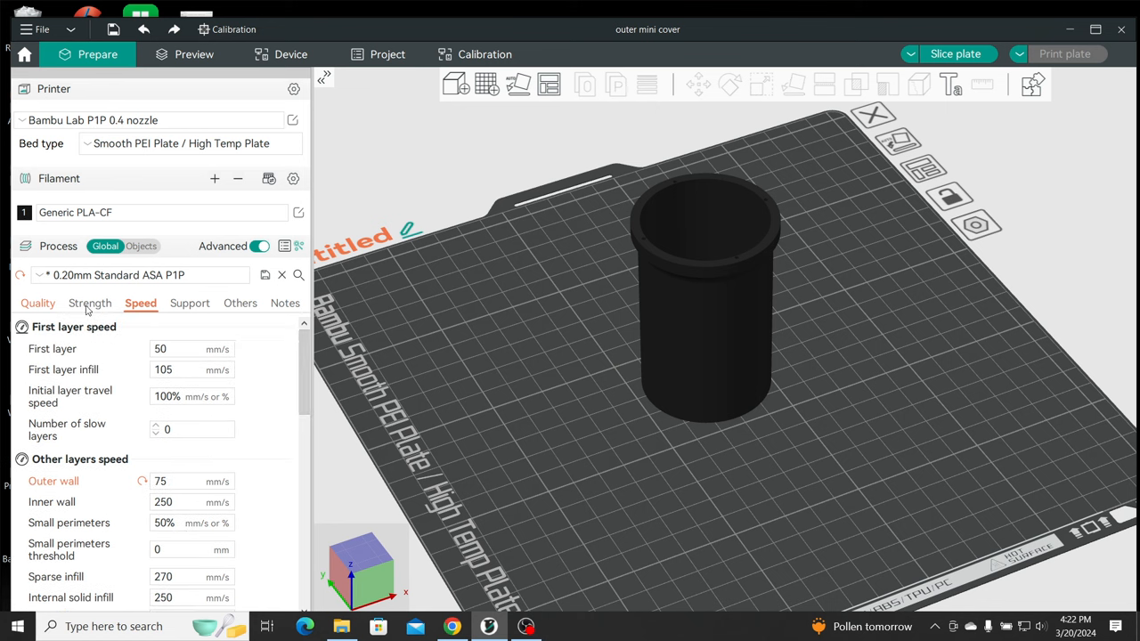
pyautogui.click(90, 303)
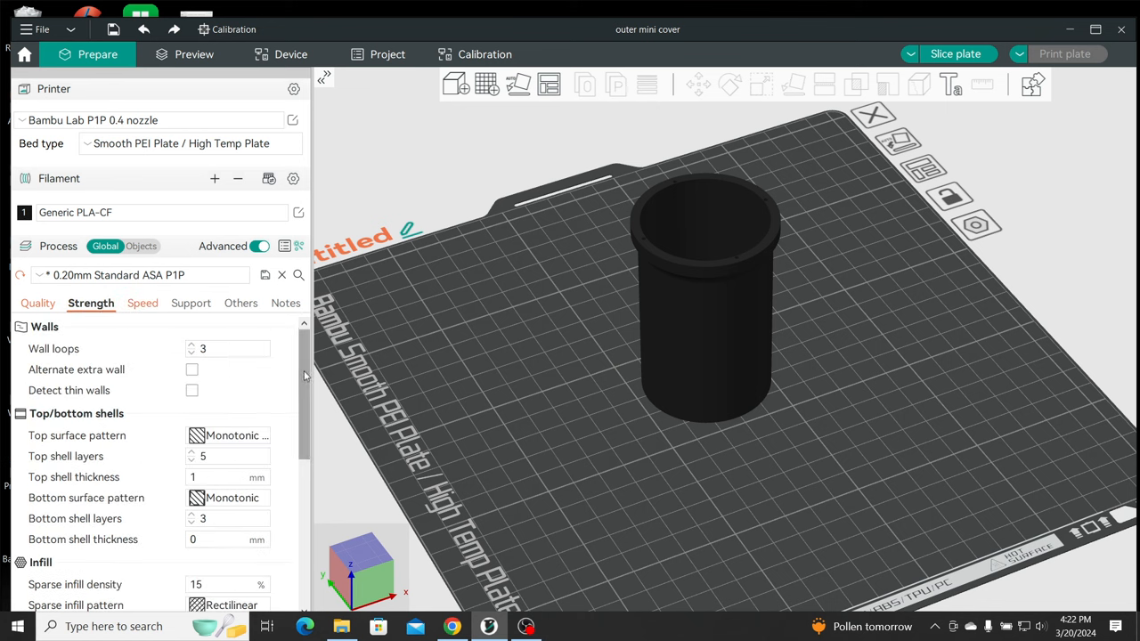
pyautogui.scroll(-3)
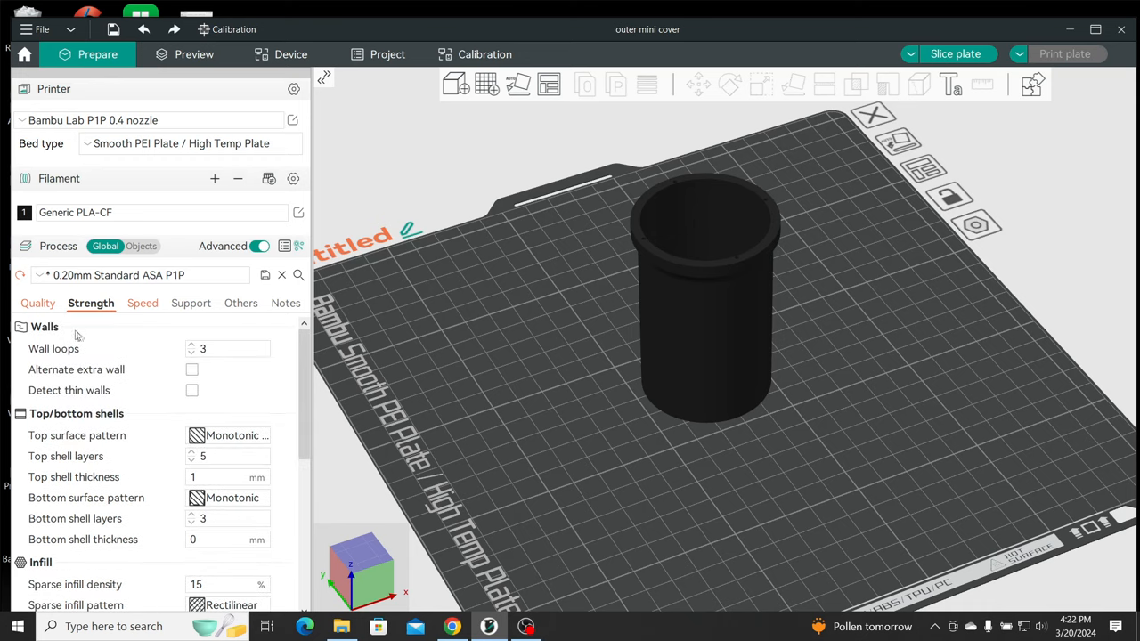
pyautogui.moveTo(228, 381)
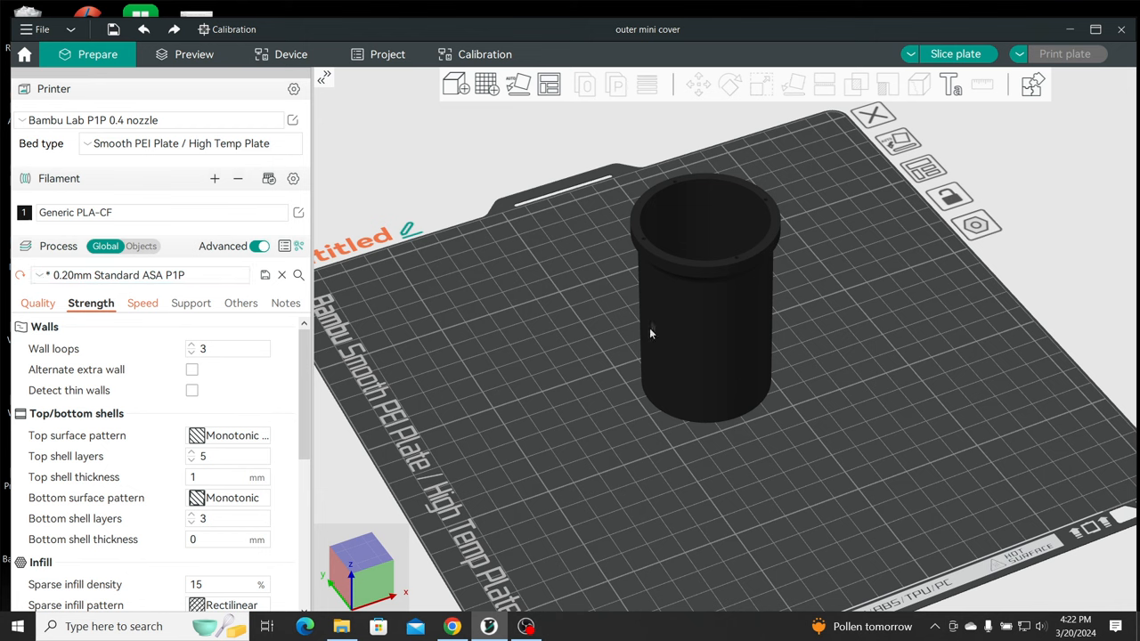
pyautogui.moveTo(652, 272)
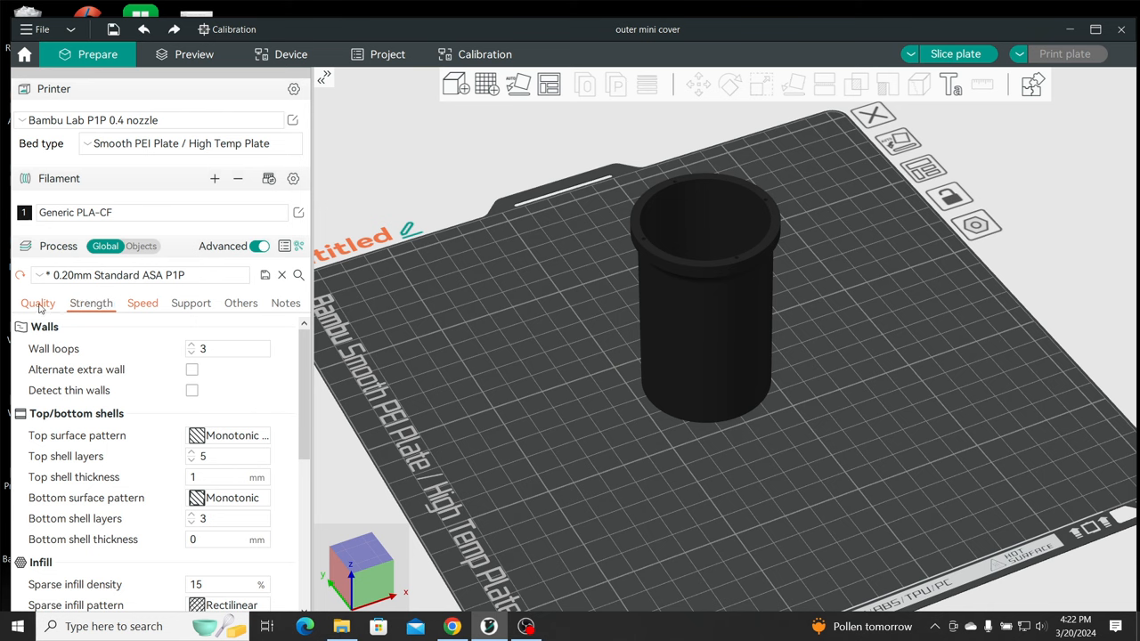
pyautogui.click(37, 302)
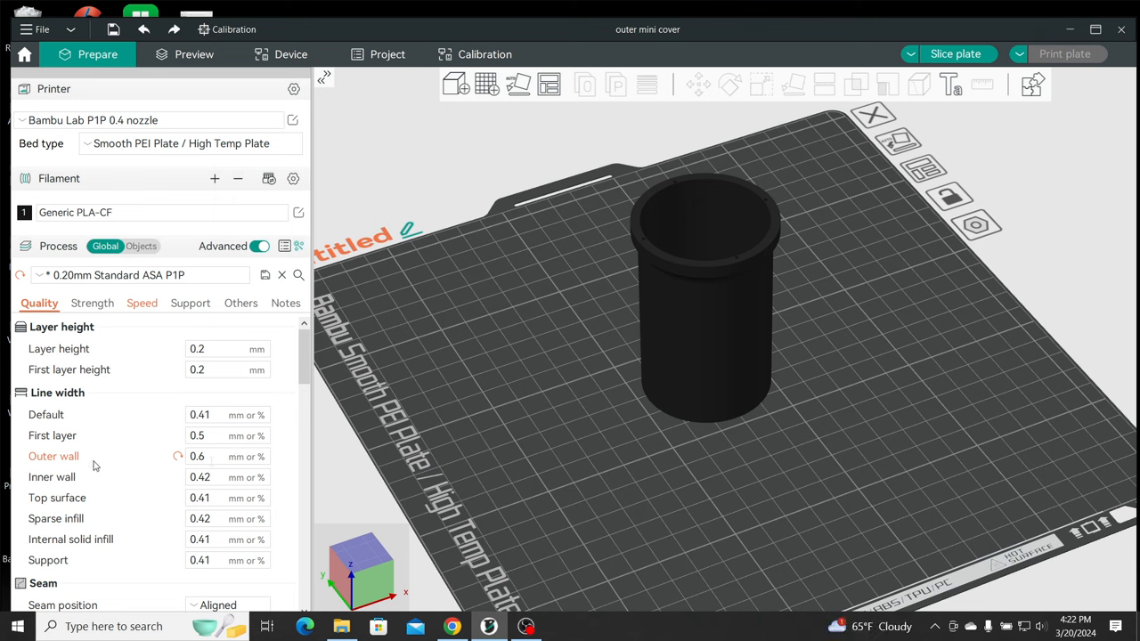
pyautogui.moveTo(227, 456)
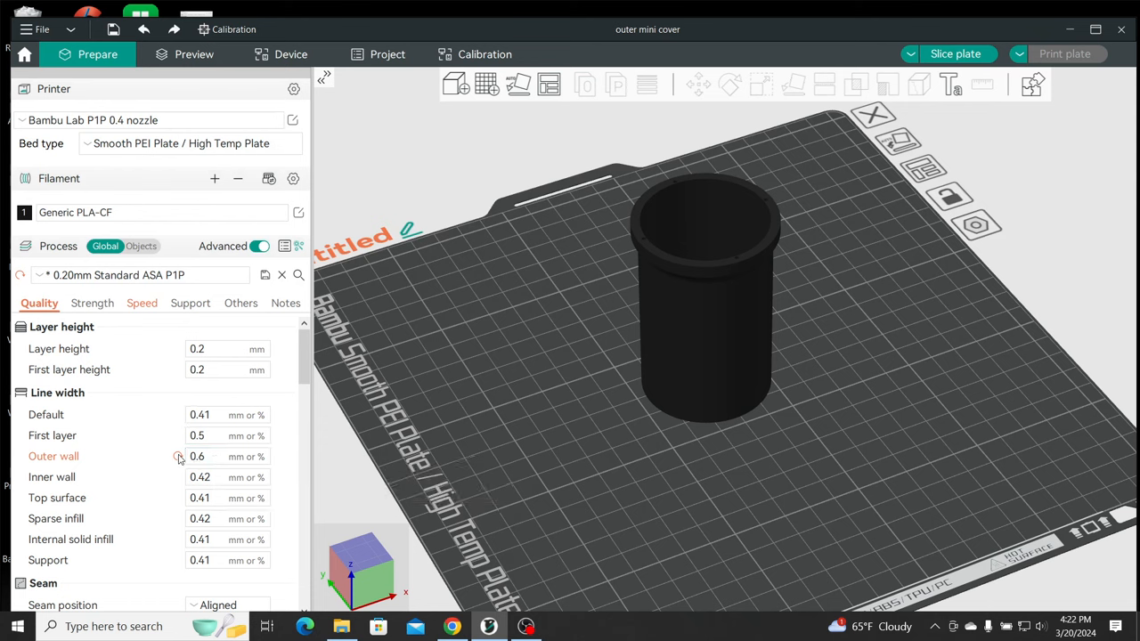
pyautogui.click(227, 456)
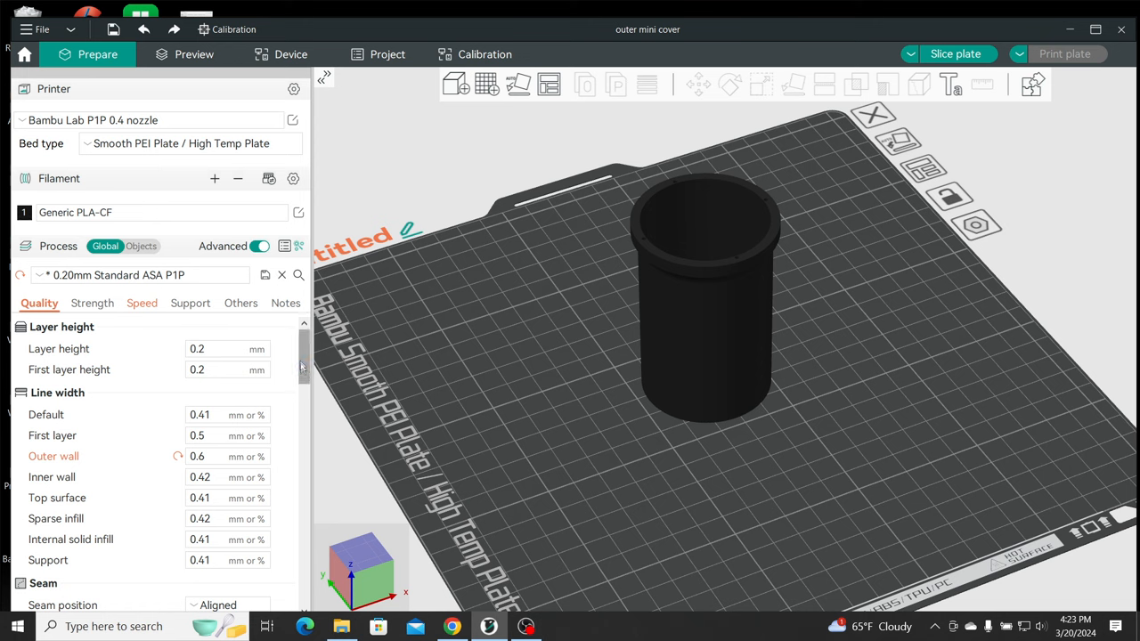
pyautogui.moveTo(303, 355)
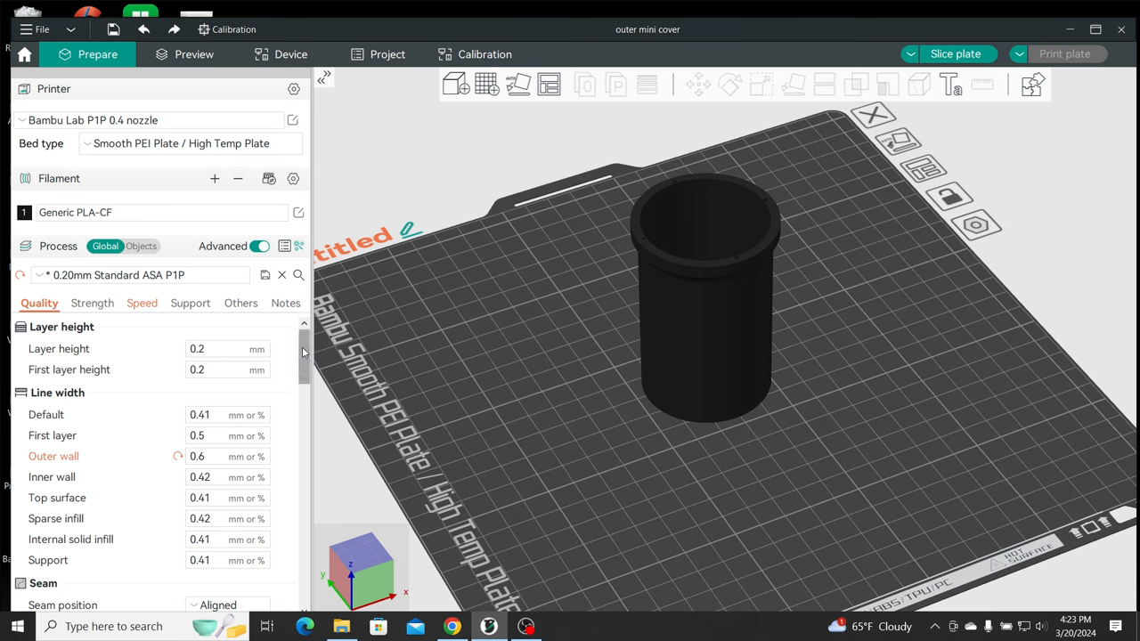
pyautogui.scroll(-3)
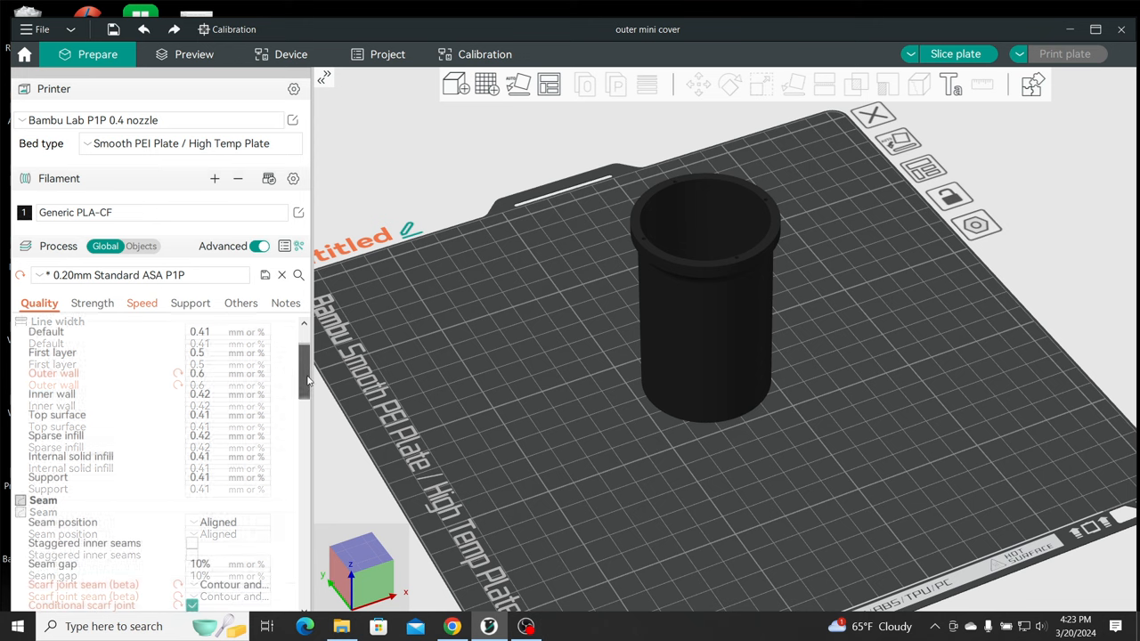
pyautogui.scroll(-3)
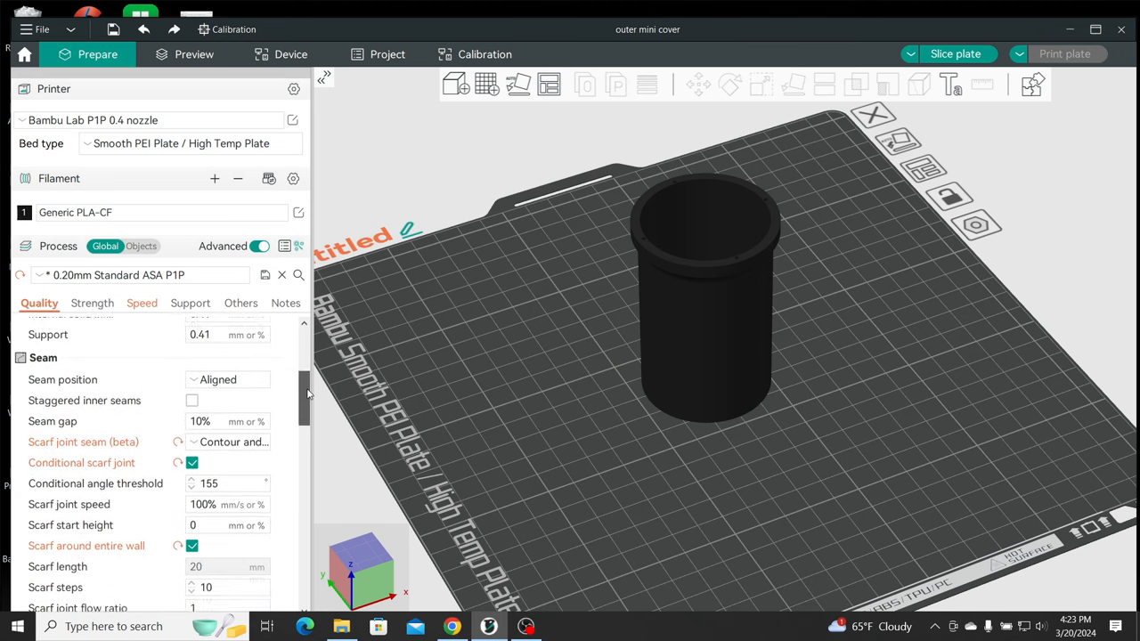
pyautogui.scroll(-3)
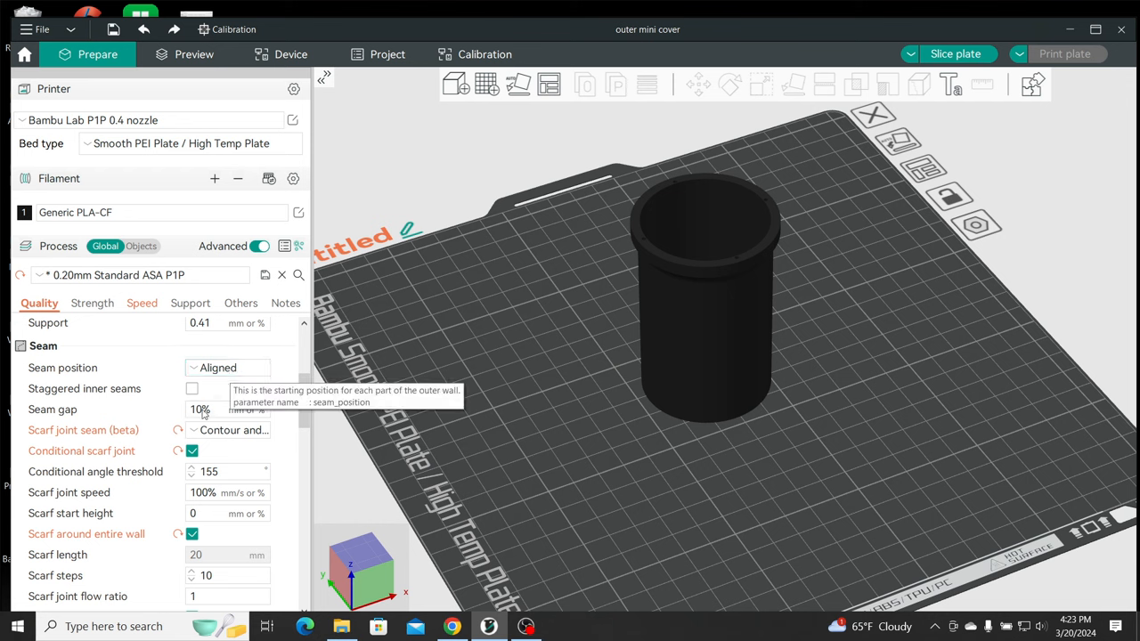
pyautogui.scroll(-3)
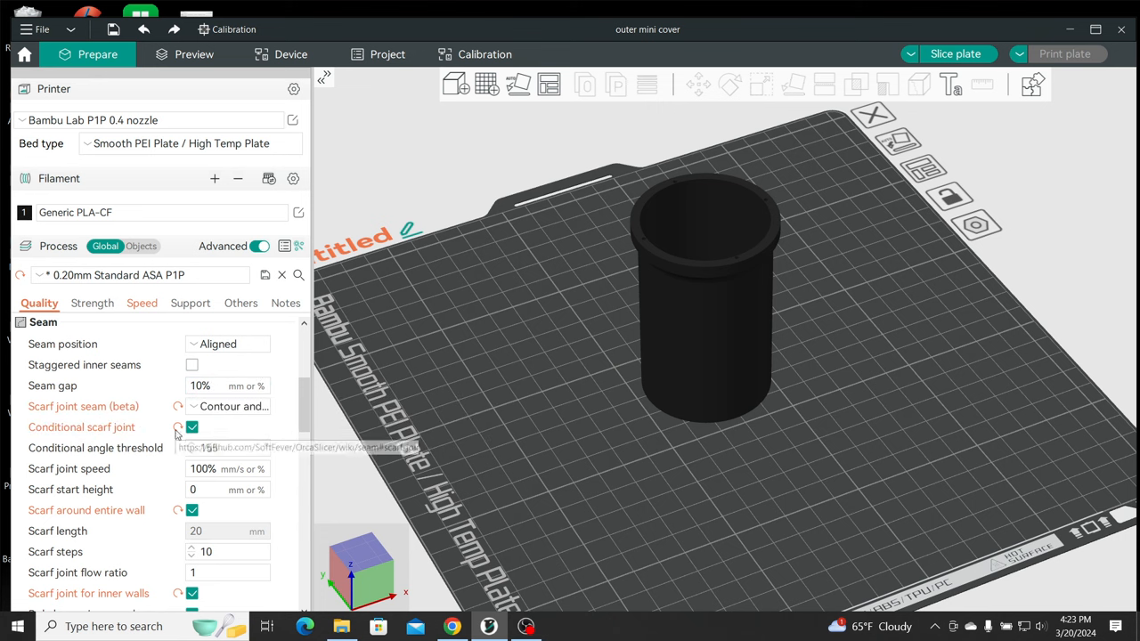
pyautogui.click(234, 406)
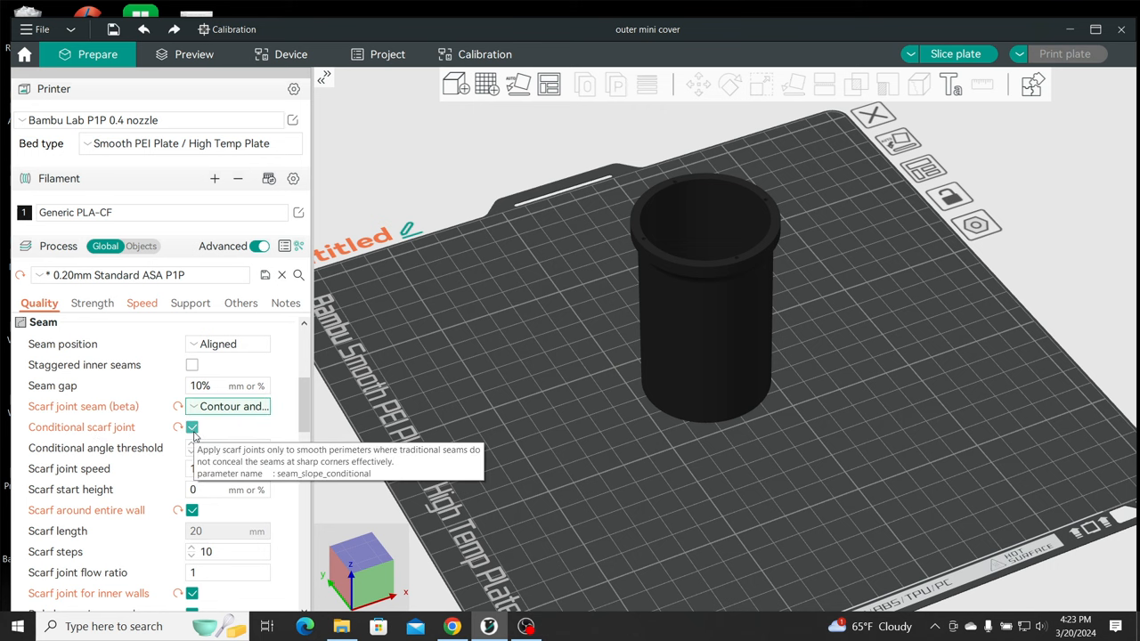
pyautogui.click(191, 427)
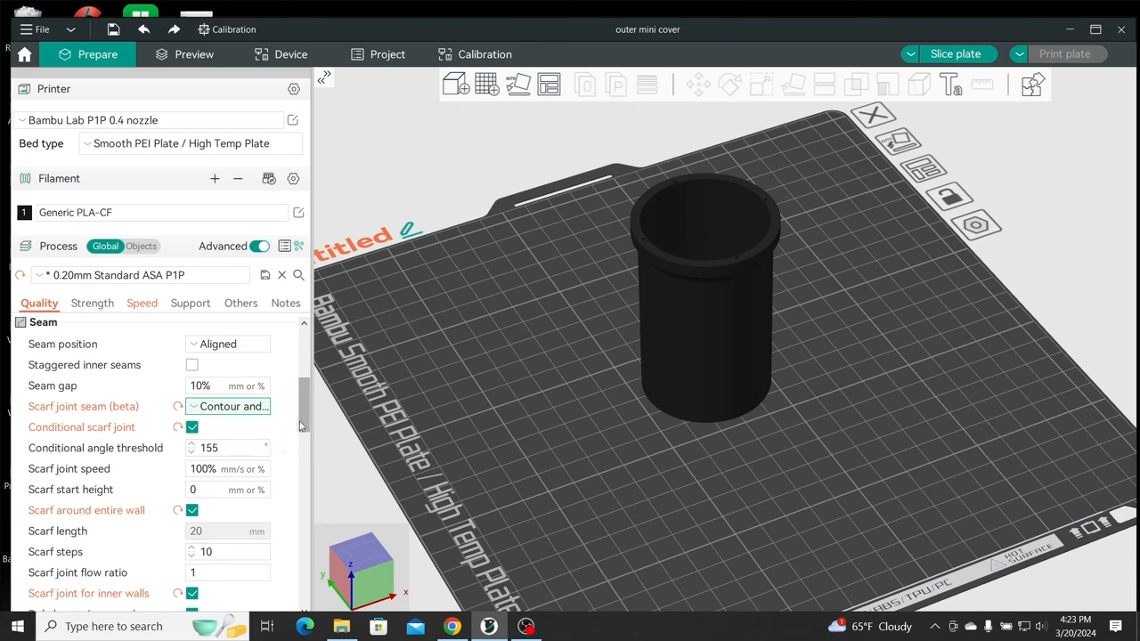
pyautogui.scroll(-3)
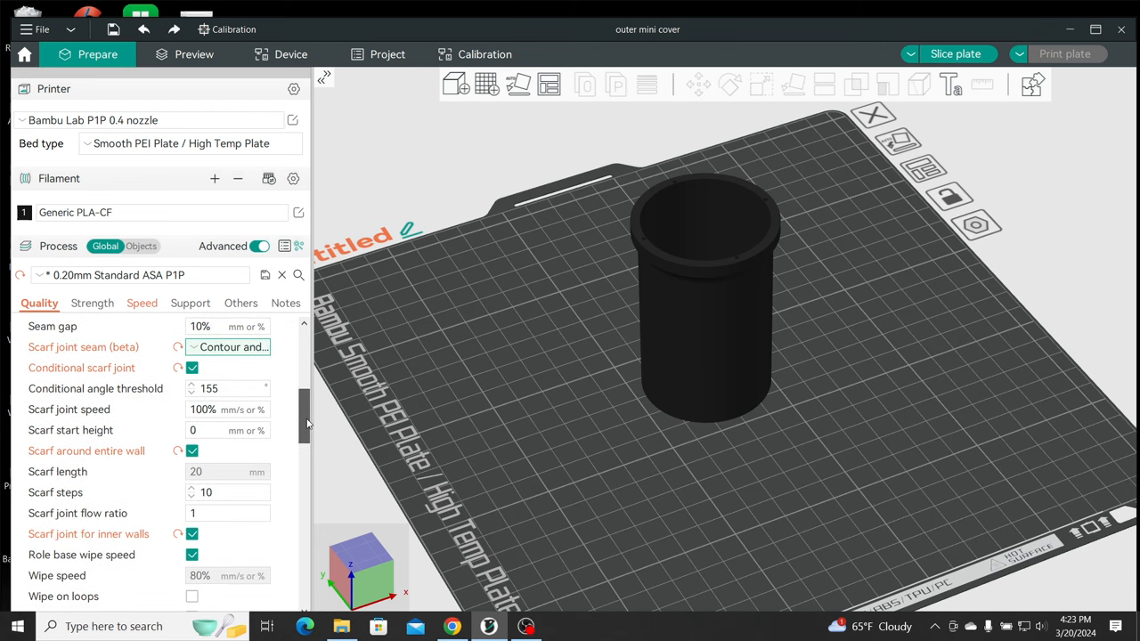
pyautogui.scroll(-3)
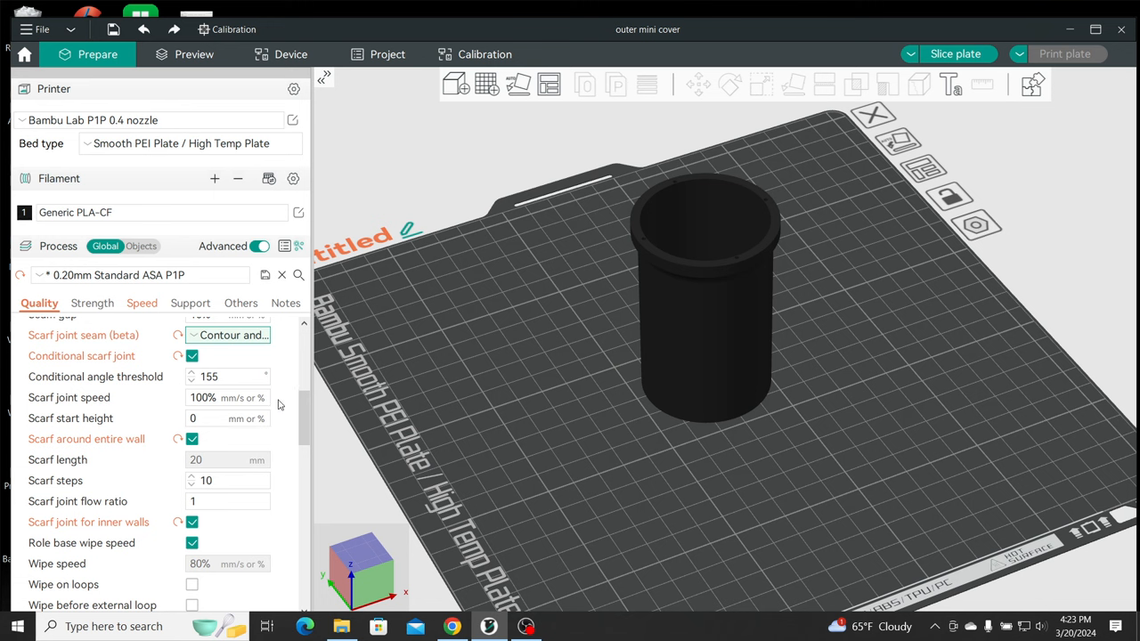
pyautogui.click(228, 397)
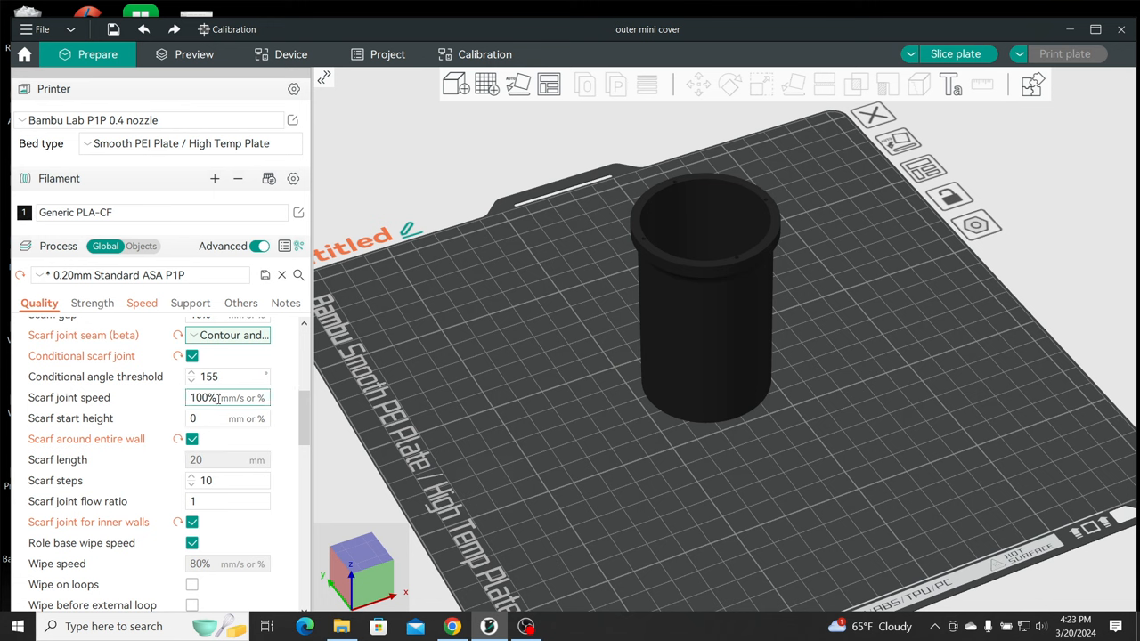
pyautogui.moveTo(227, 397)
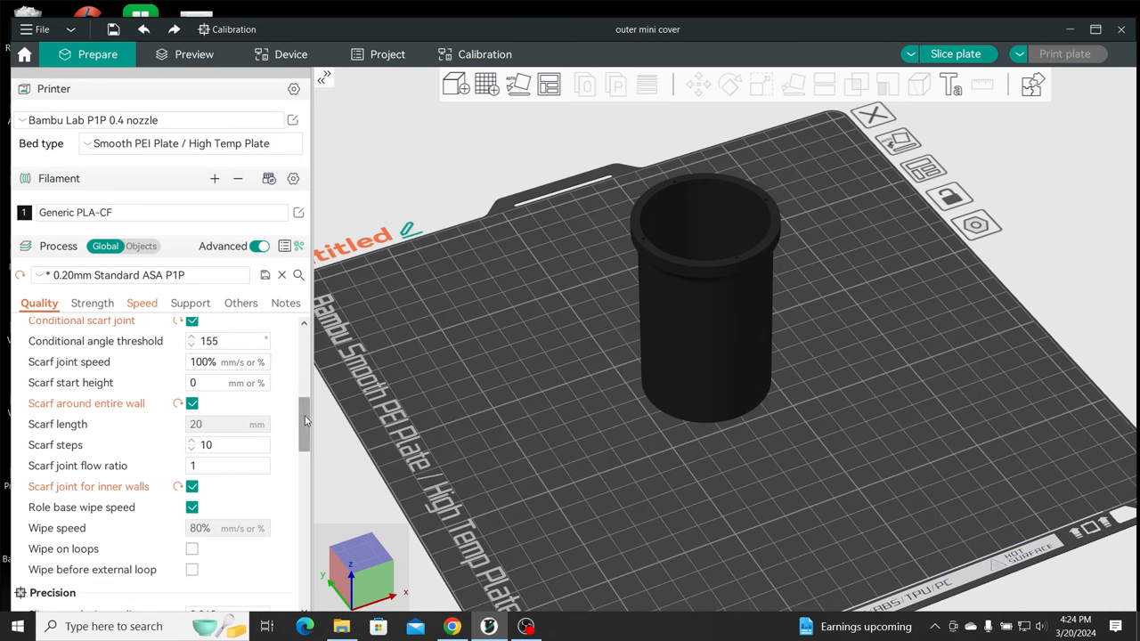
pyautogui.moveTo(325, 442)
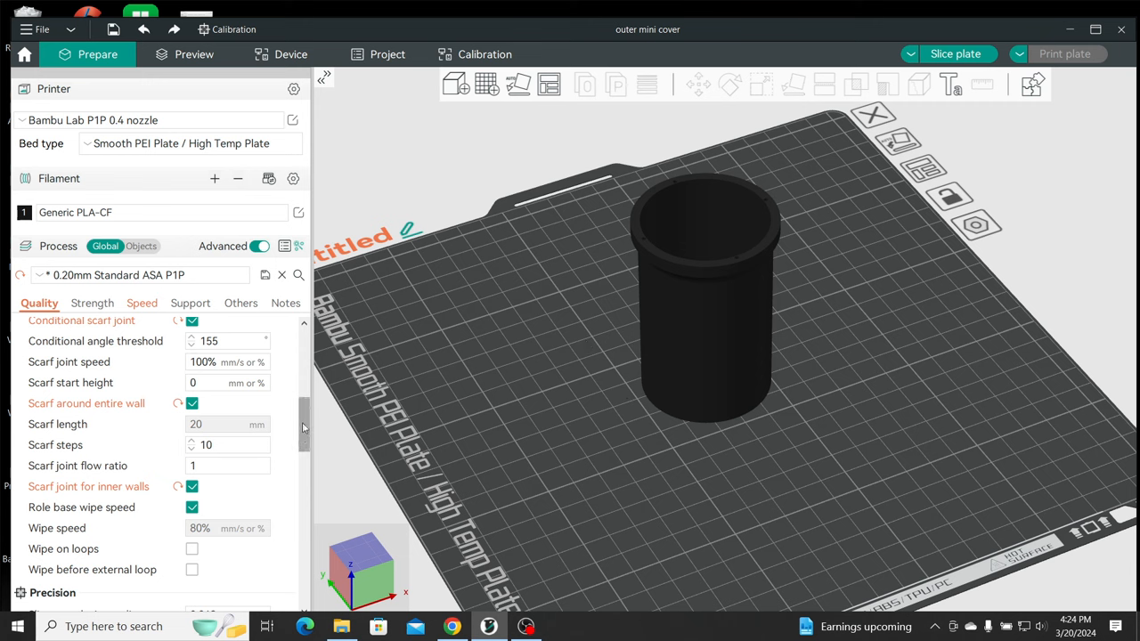
pyautogui.scroll(-3)
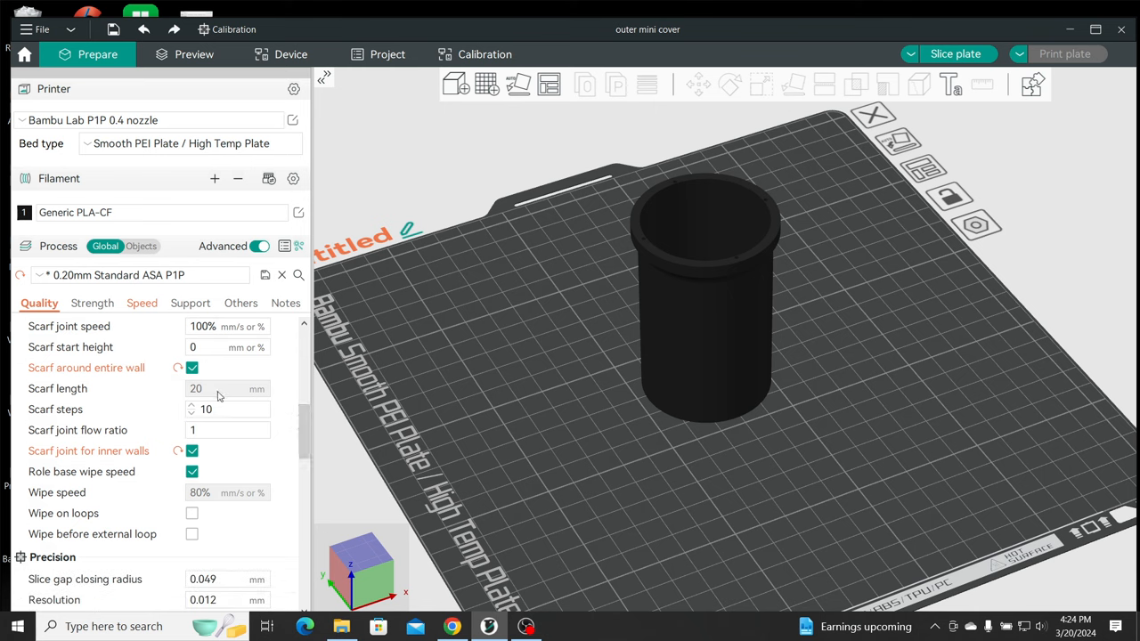
pyautogui.moveTo(277, 399)
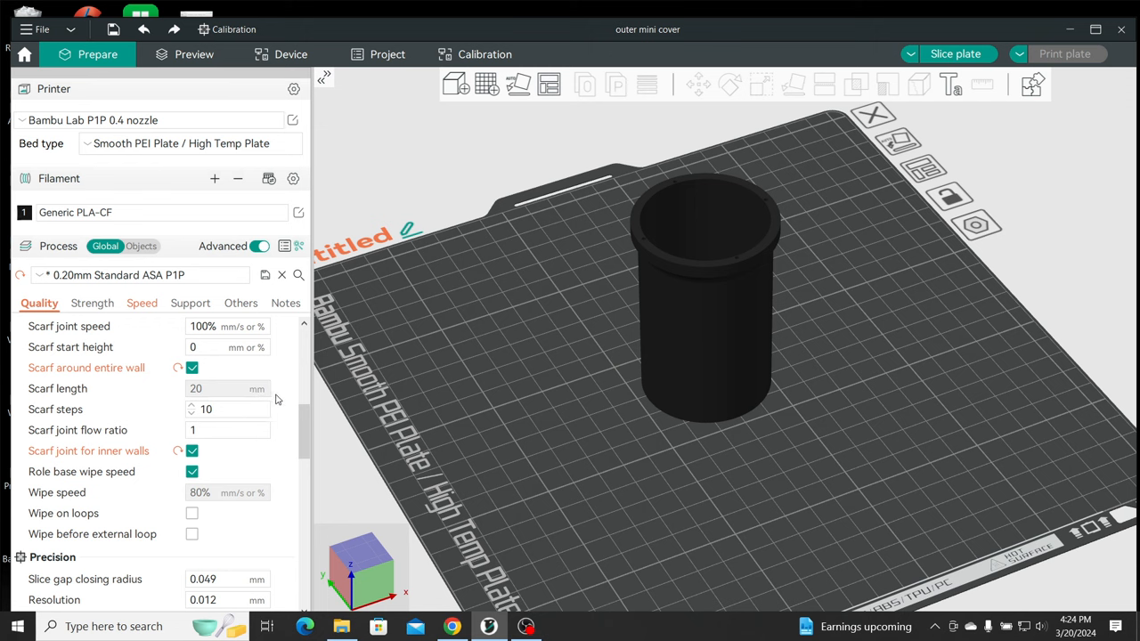
pyautogui.click(228, 409)
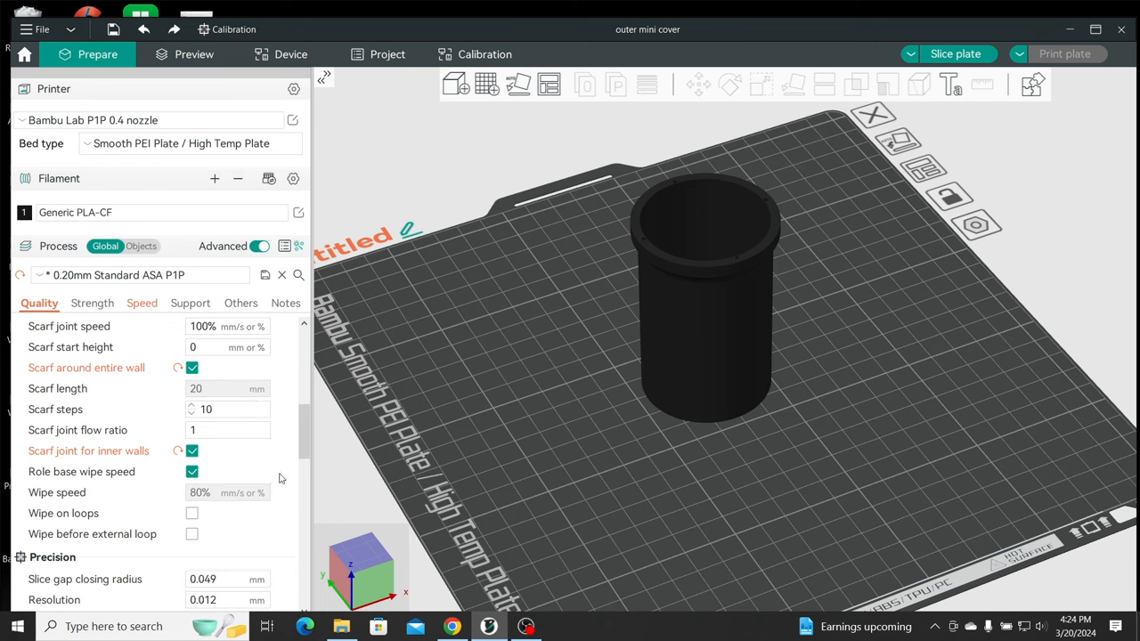
pyautogui.moveTo(192, 451)
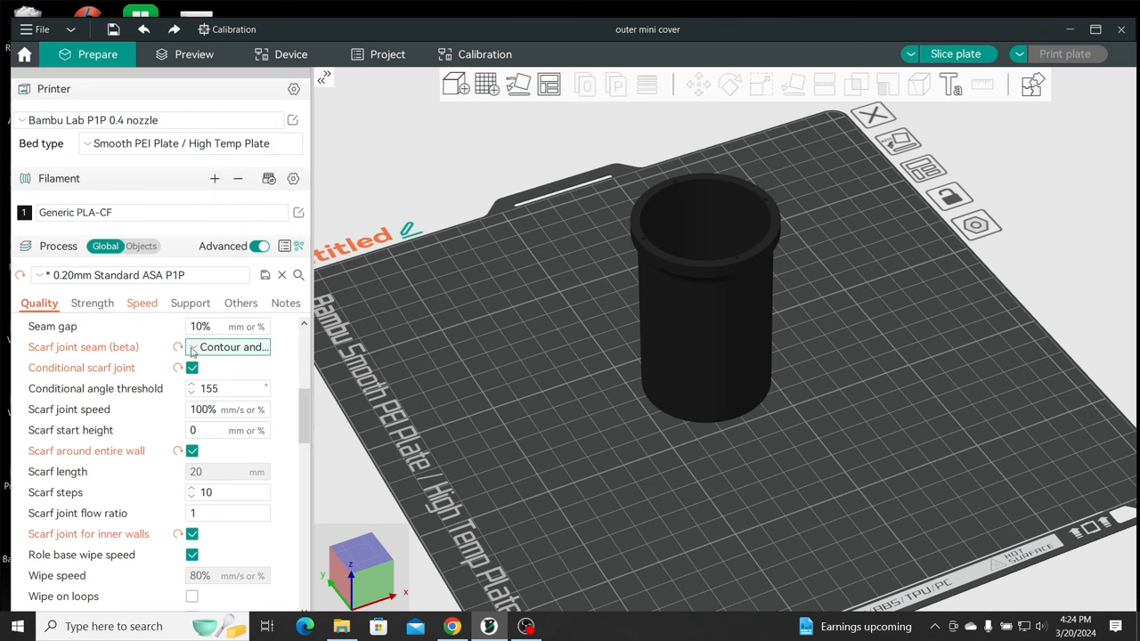
pyautogui.click(230, 346)
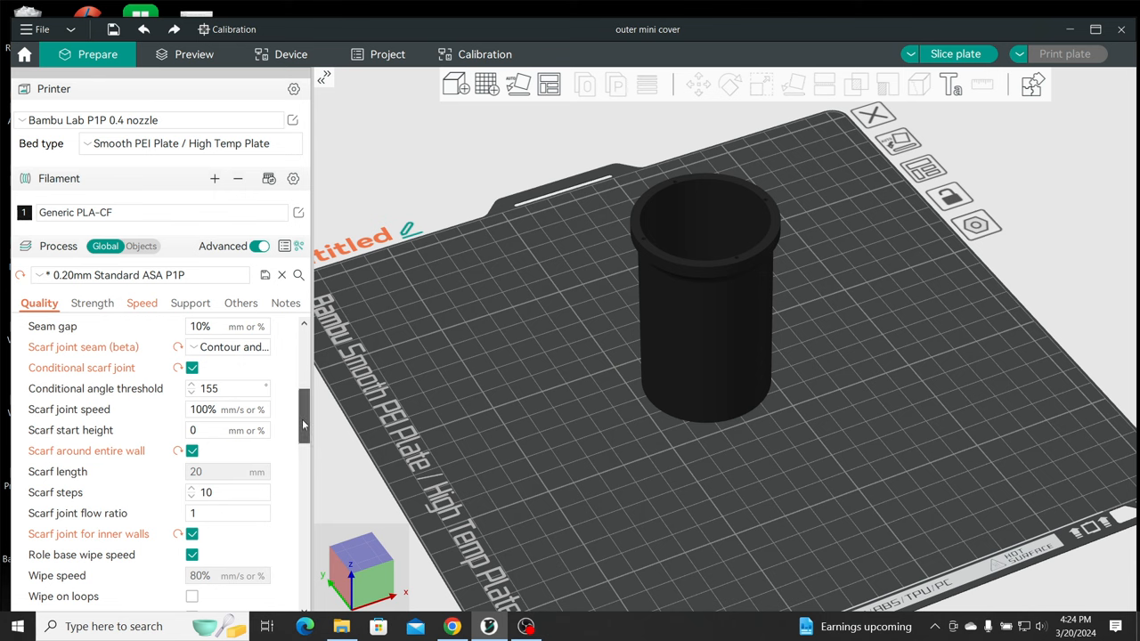
pyautogui.scroll(-3)
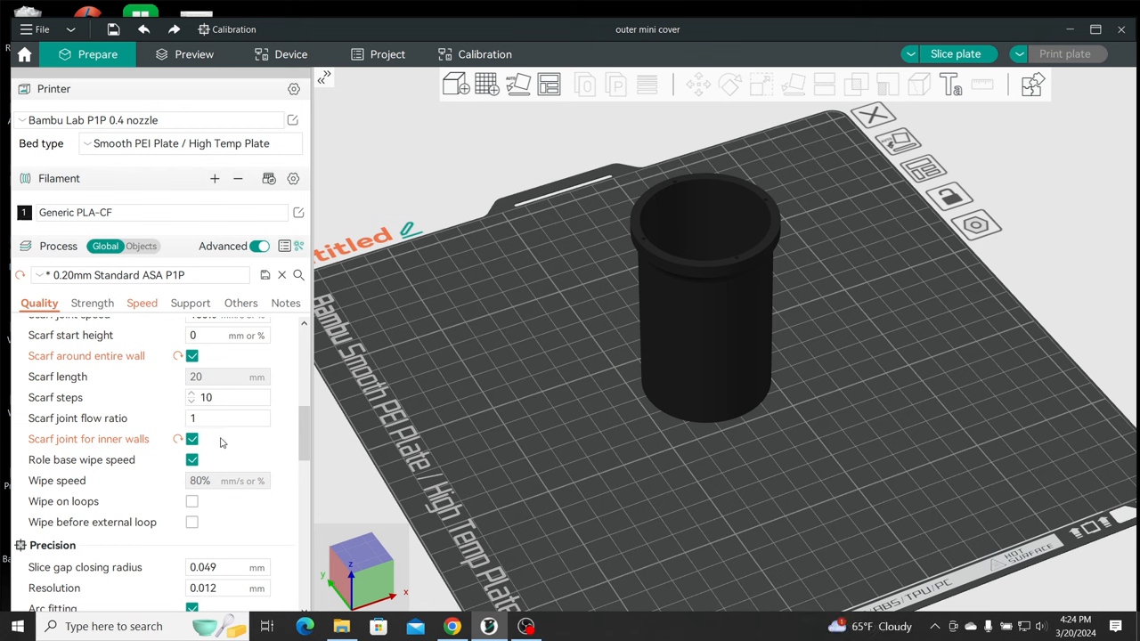
pyautogui.moveTo(225, 442)
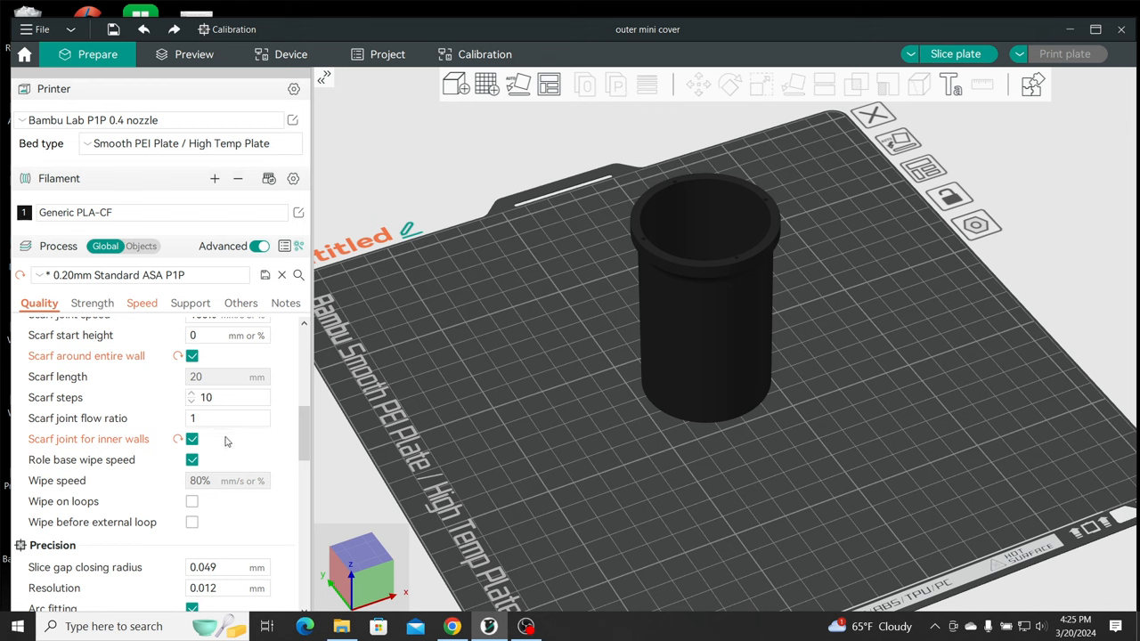
pyautogui.moveTo(94, 439)
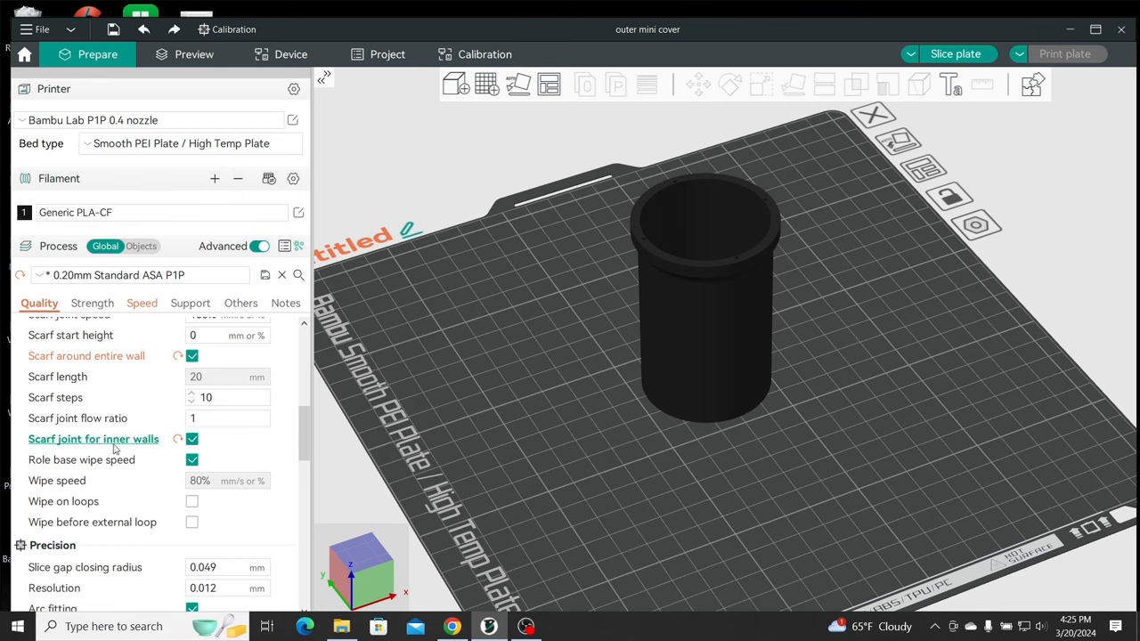
pyautogui.moveTo(82, 460)
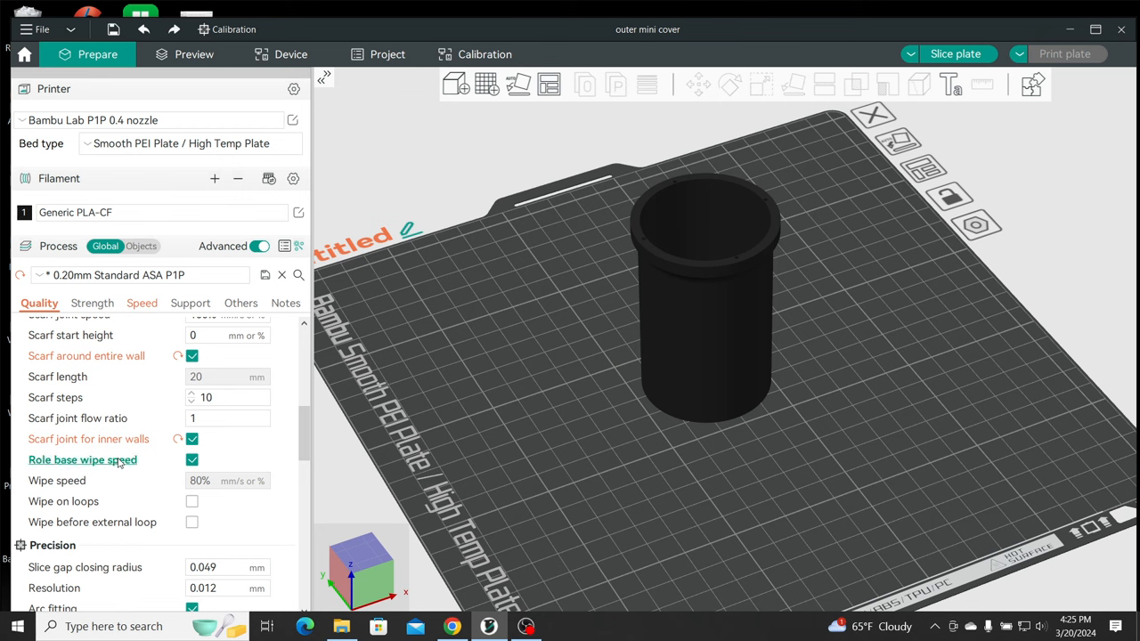
pyautogui.moveTo(136, 481)
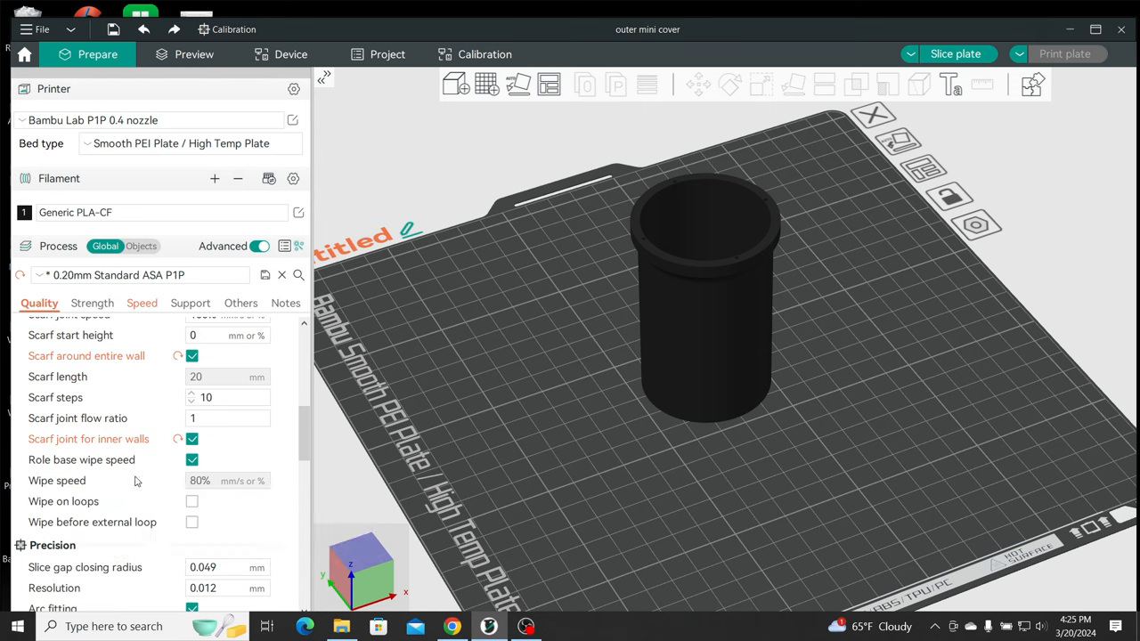
pyautogui.moveTo(303, 447)
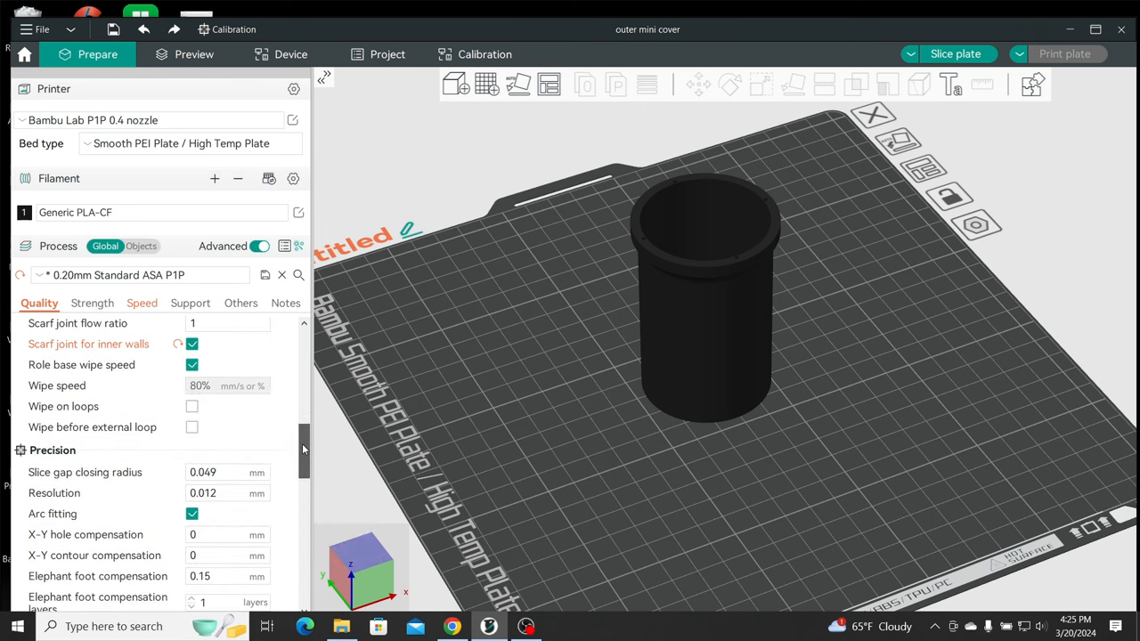
pyautogui.scroll(-3)
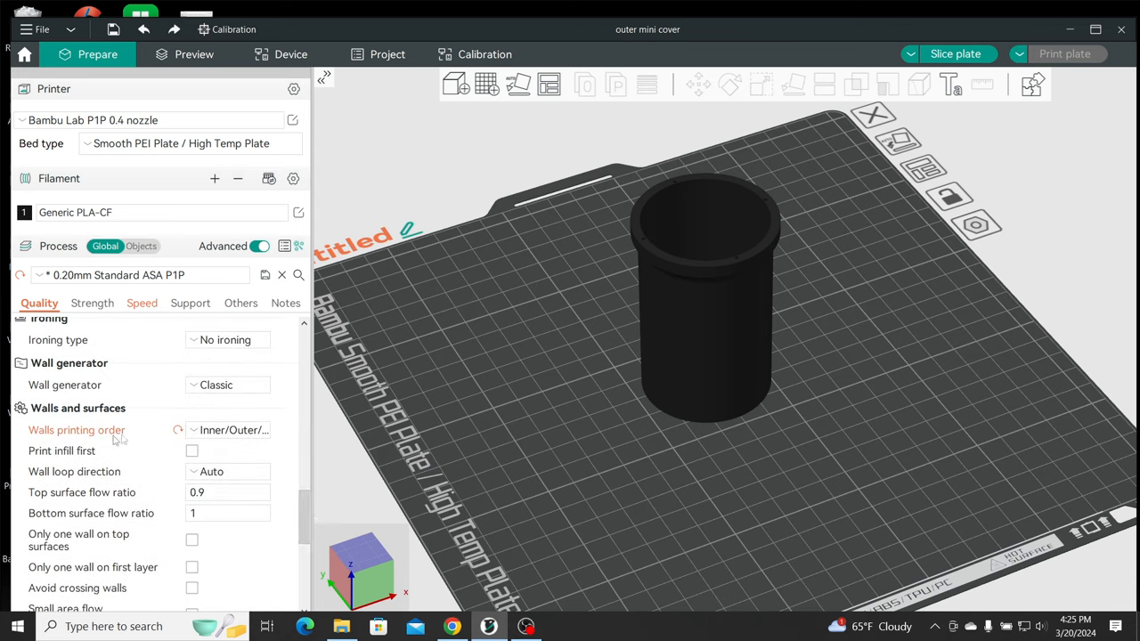
pyautogui.click(227, 430)
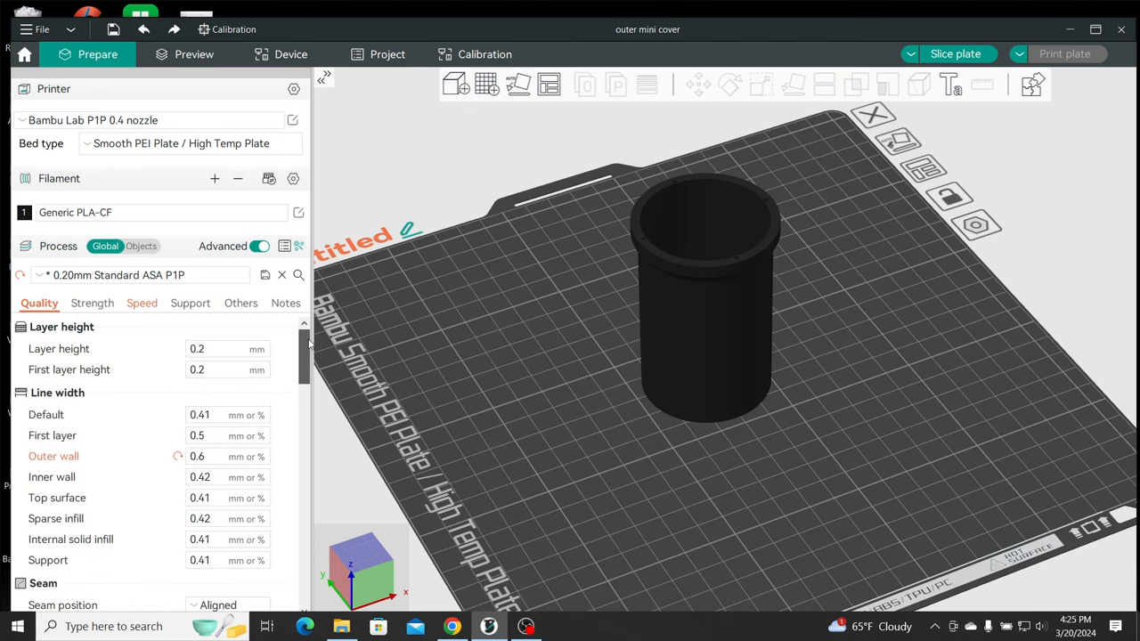
pyautogui.scroll(-3)
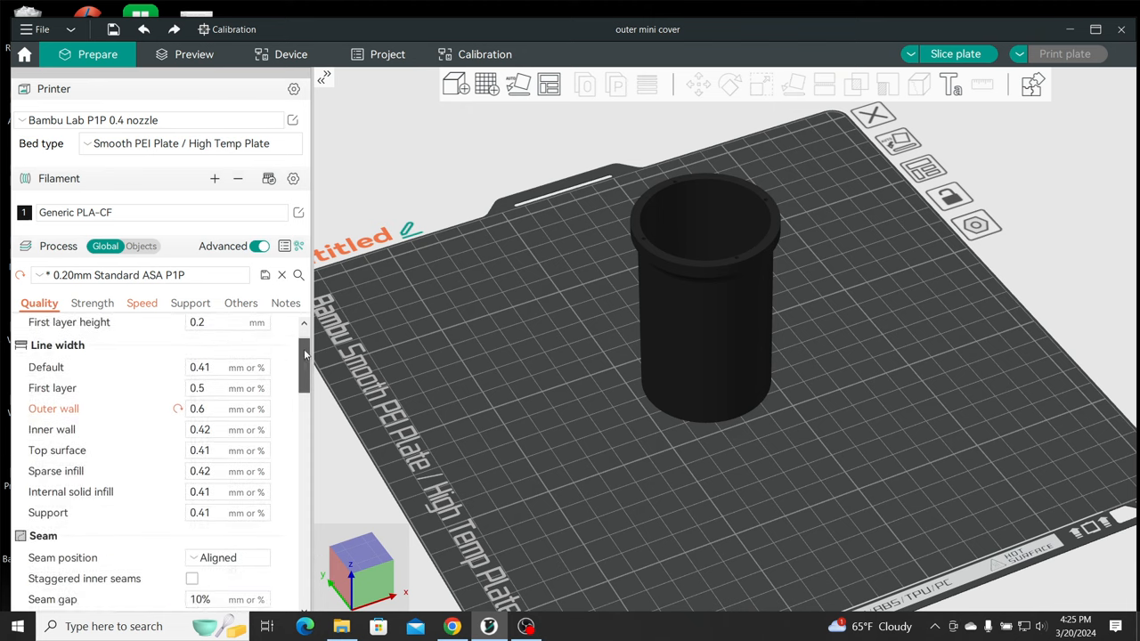
pyautogui.scroll(-3)
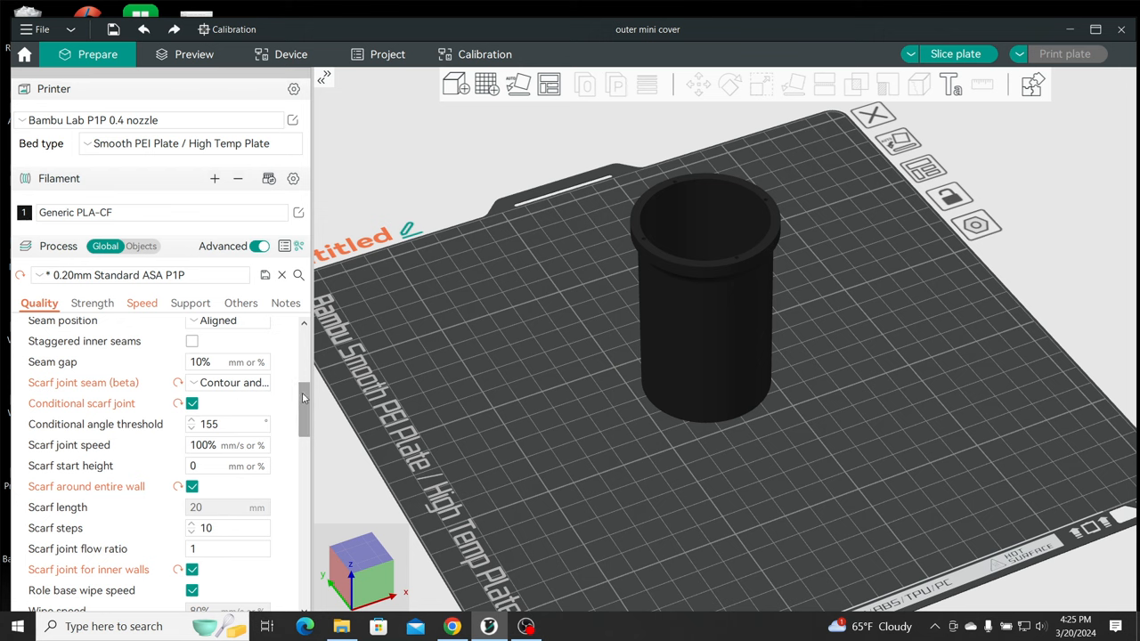
pyautogui.moveTo(962, 338)
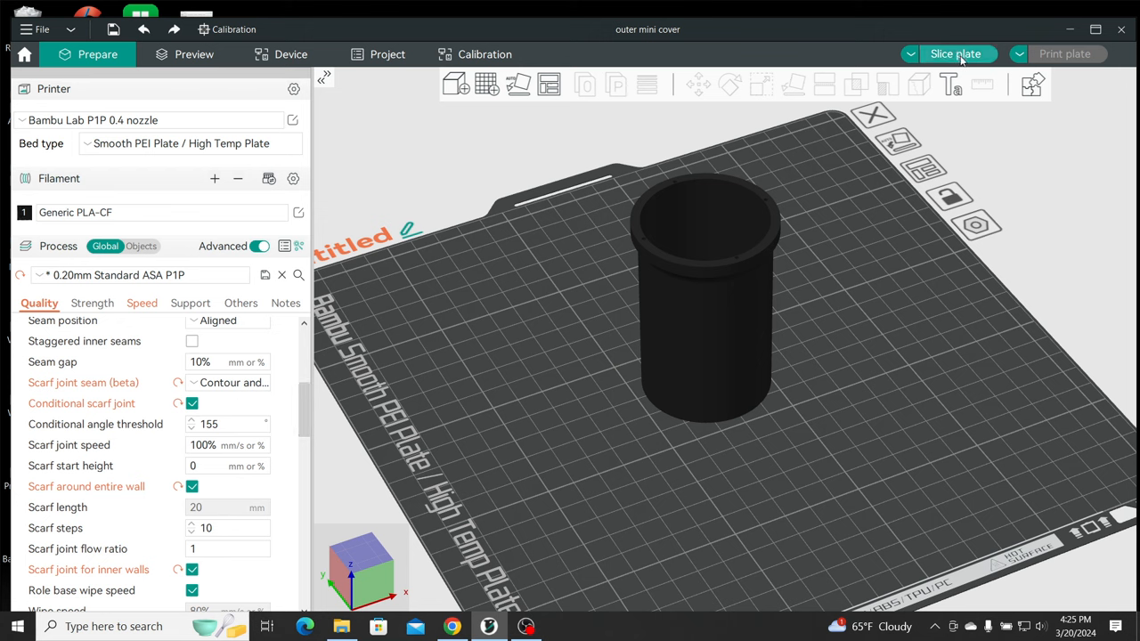
# Slice the plate and orbit the preview to inspect seams, estimating 1h12m and 20.94 g.
pyautogui.click(955, 53)
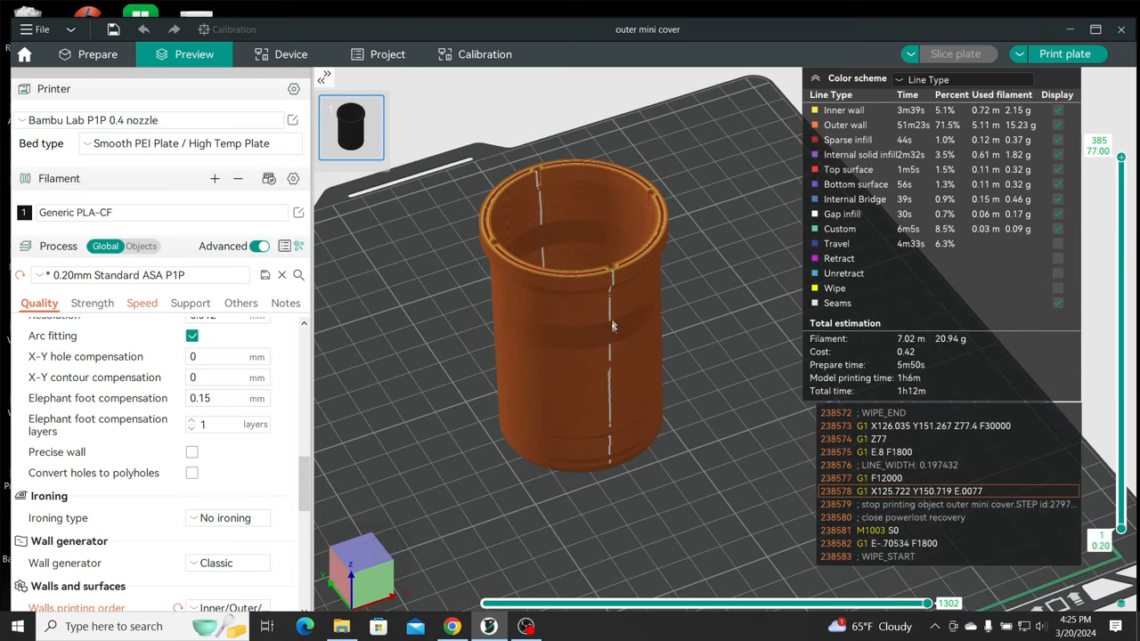
pyautogui.moveTo(706, 376)
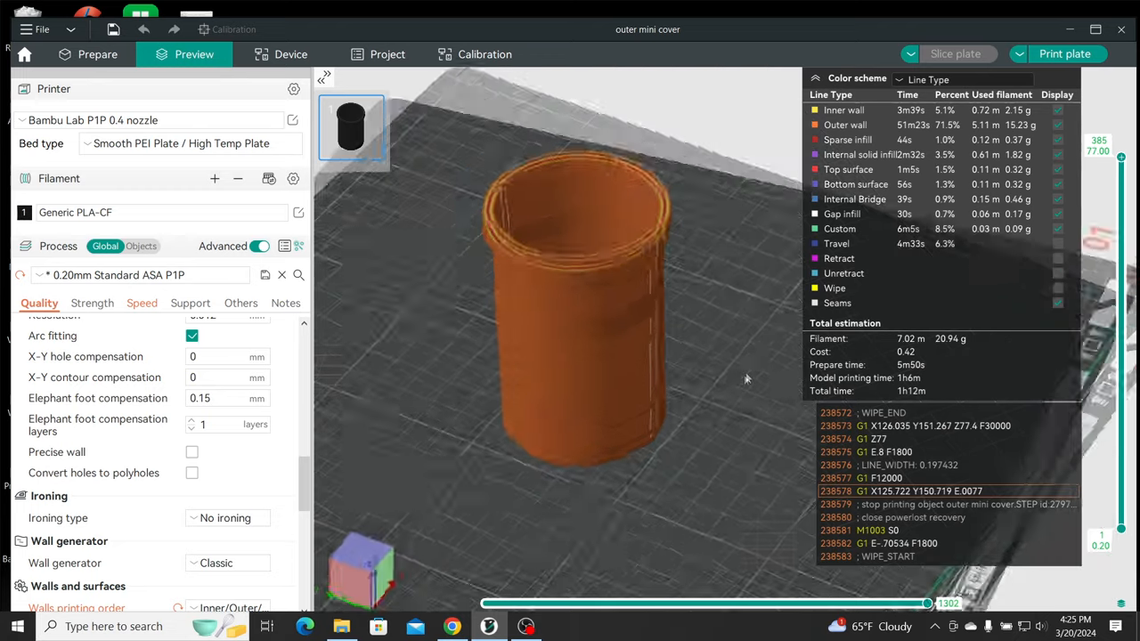
pyautogui.moveTo(747, 379); pyautogui.dragTo(668, 398)
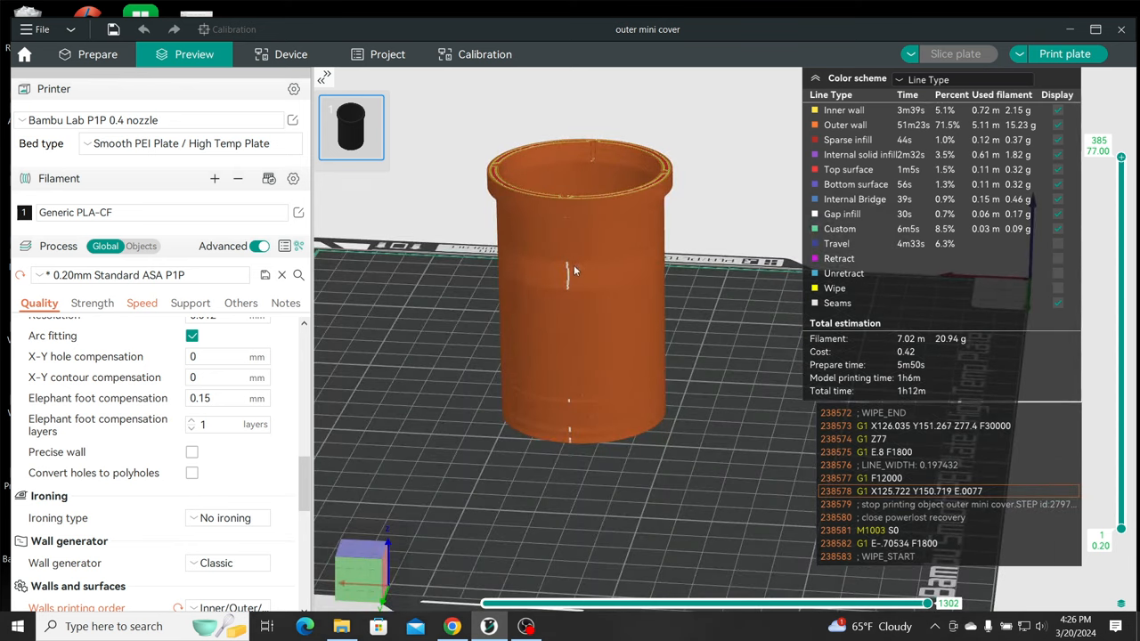
pyautogui.moveTo(574, 432)
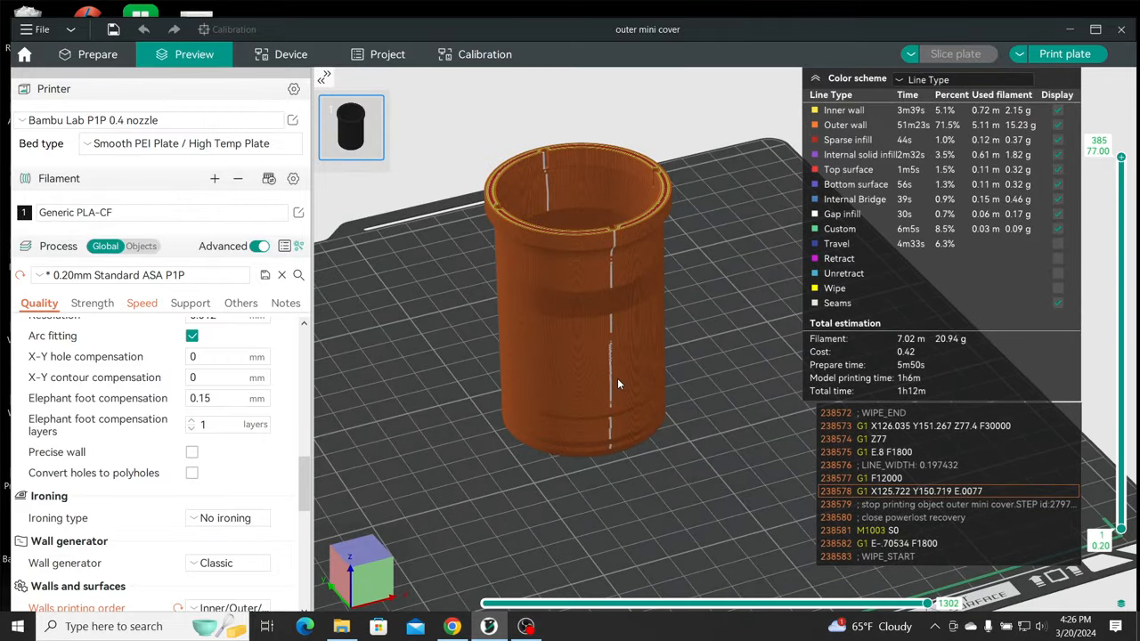
pyautogui.moveTo(731, 333)
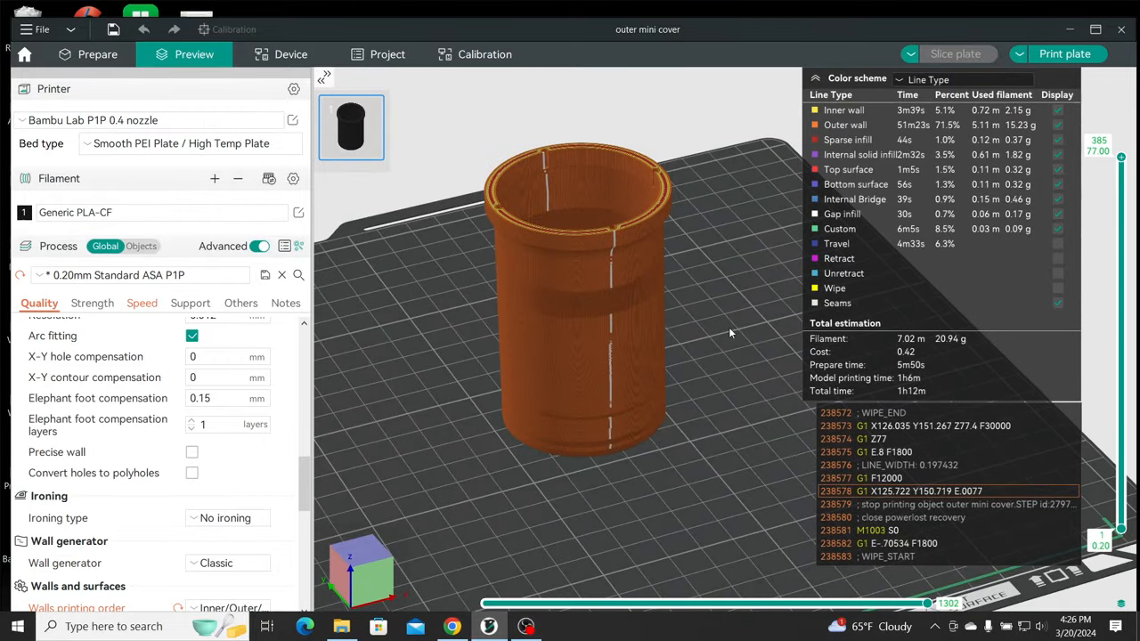